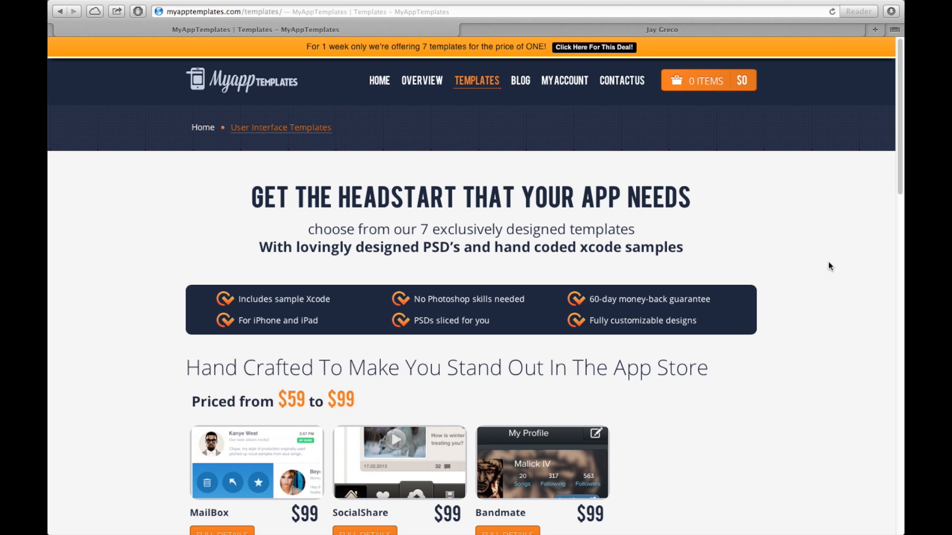
pyautogui.moveTo(808, 266)
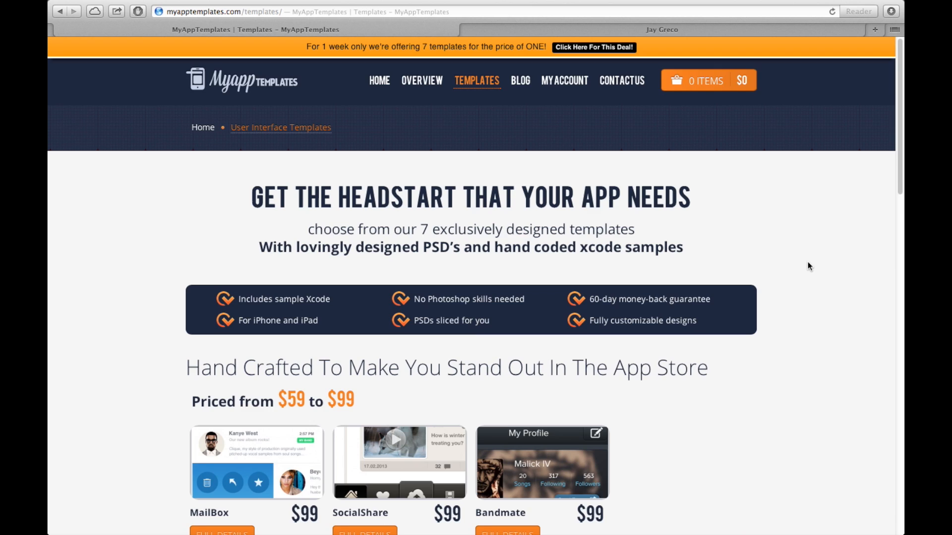
# Step: Scroll the MyAppTemplates page to bring the SocialShare template into view
pyautogui.scroll(-3)
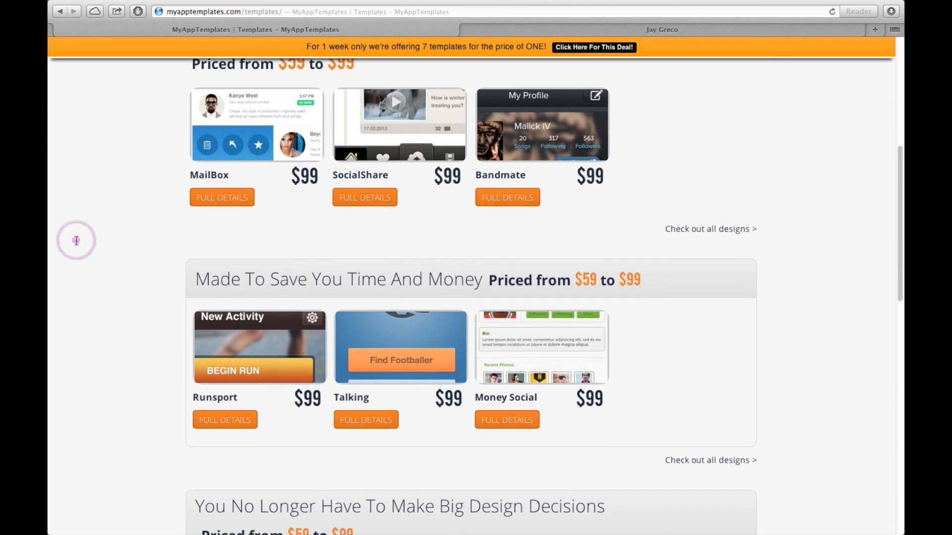
pyautogui.scroll(3)
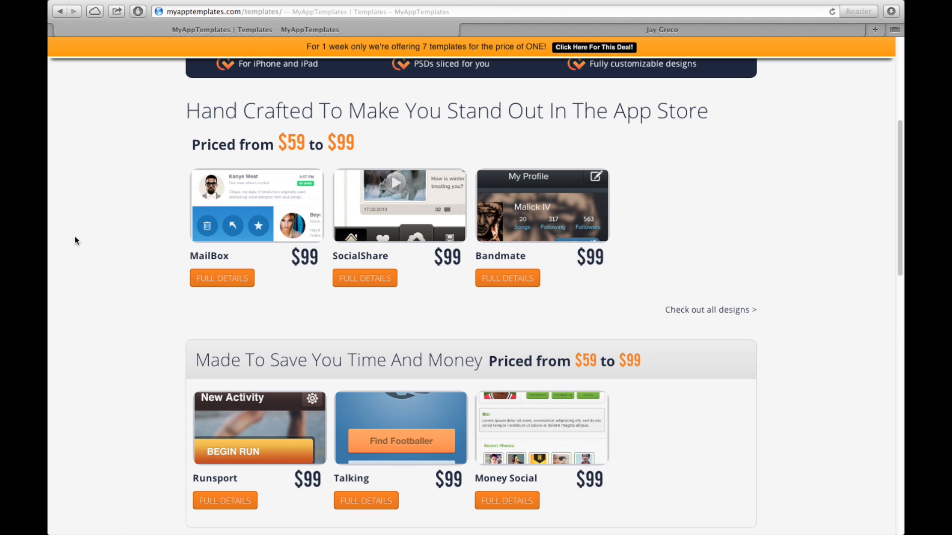
pyautogui.scroll(3)
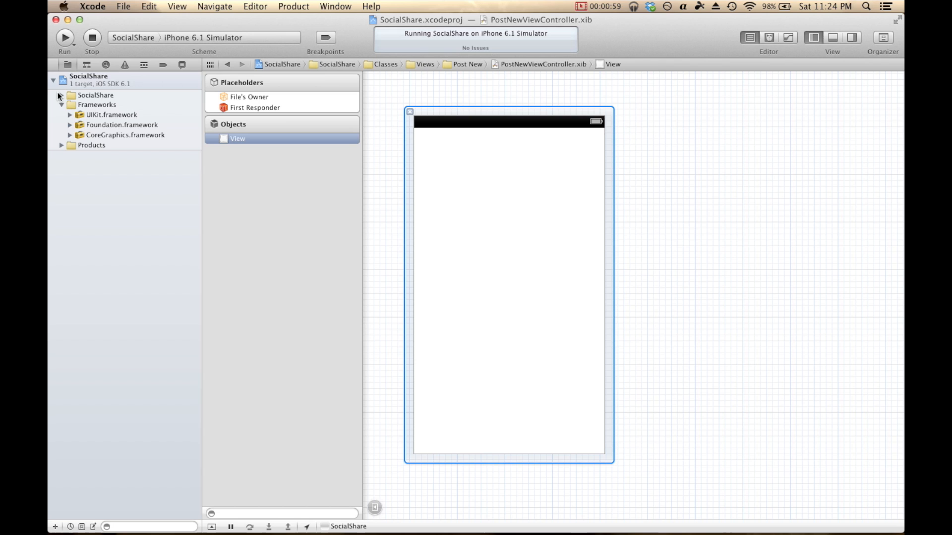
# Step: Show the SocialShare project's Info settings with iOS Deployment Target 5.0 and expand its files
pyautogui.click(89, 79)
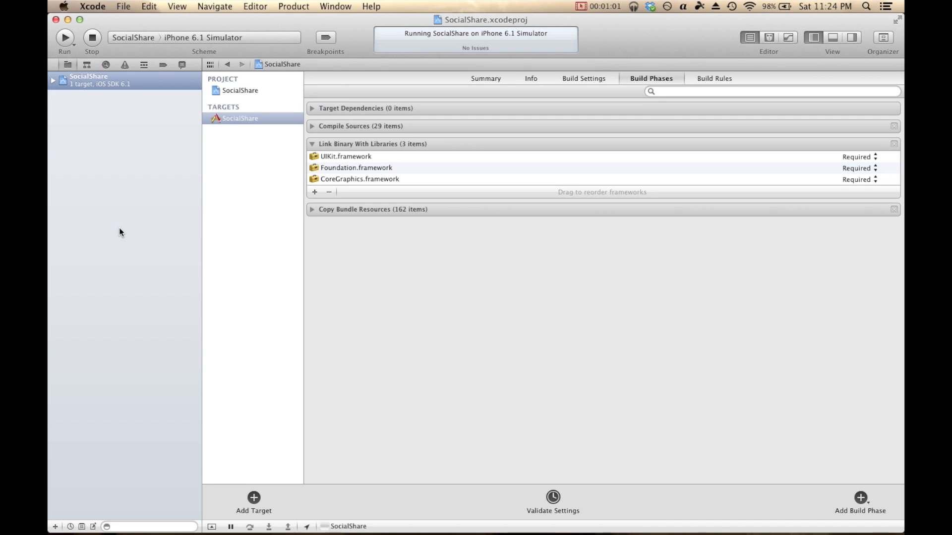
pyautogui.click(240, 90)
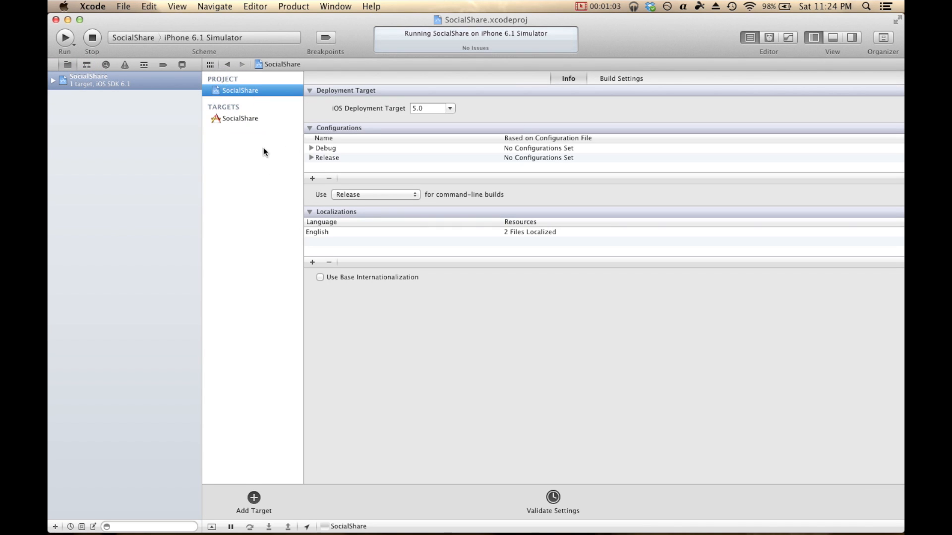
pyautogui.click(60, 95)
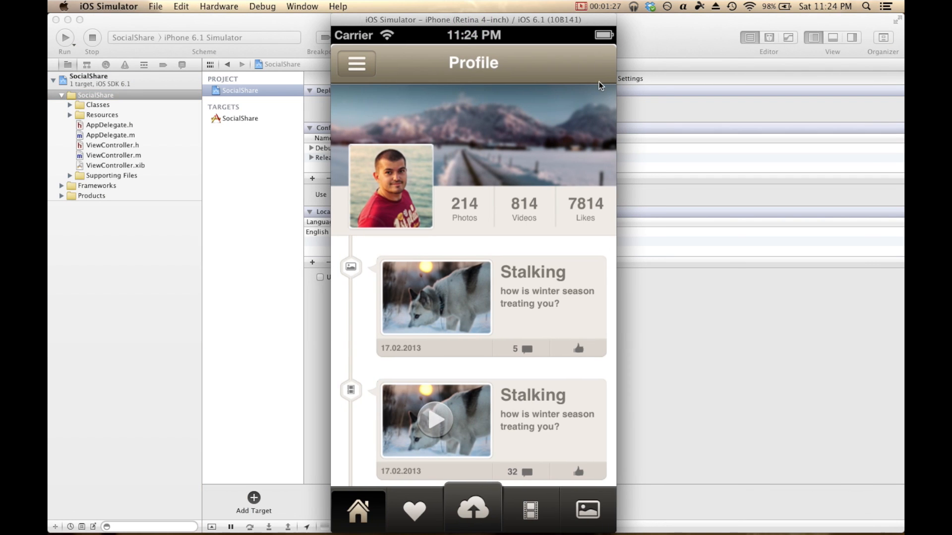
pyautogui.moveTo(650, 96)
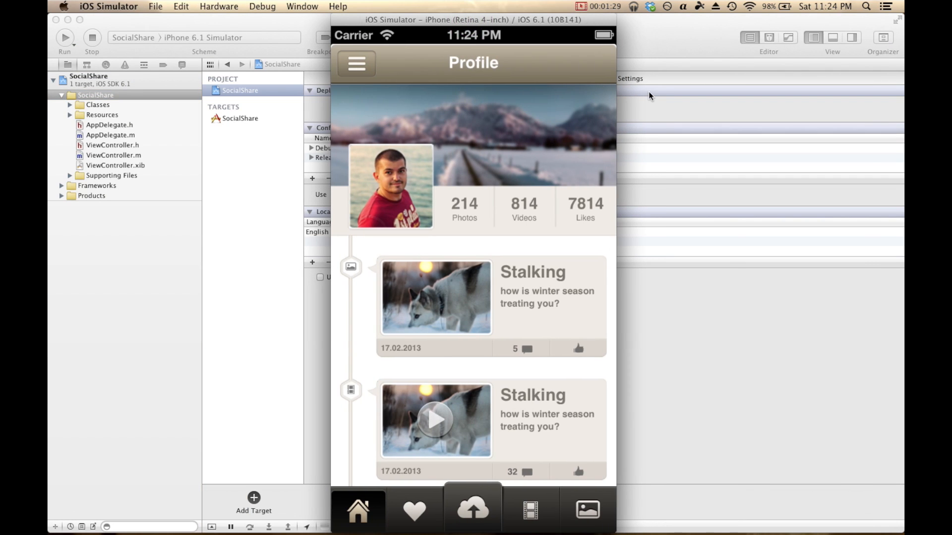
pyautogui.moveTo(465, 152)
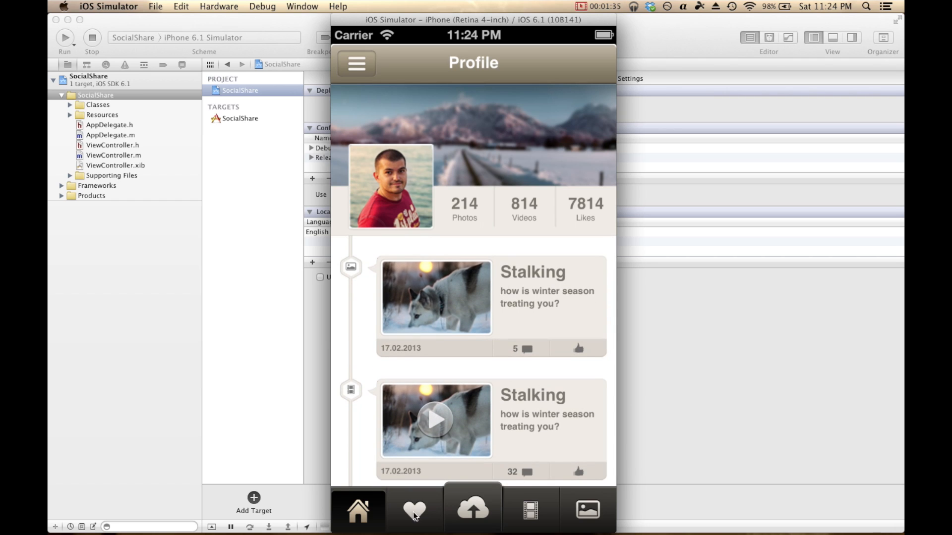
pyautogui.moveTo(456, 507)
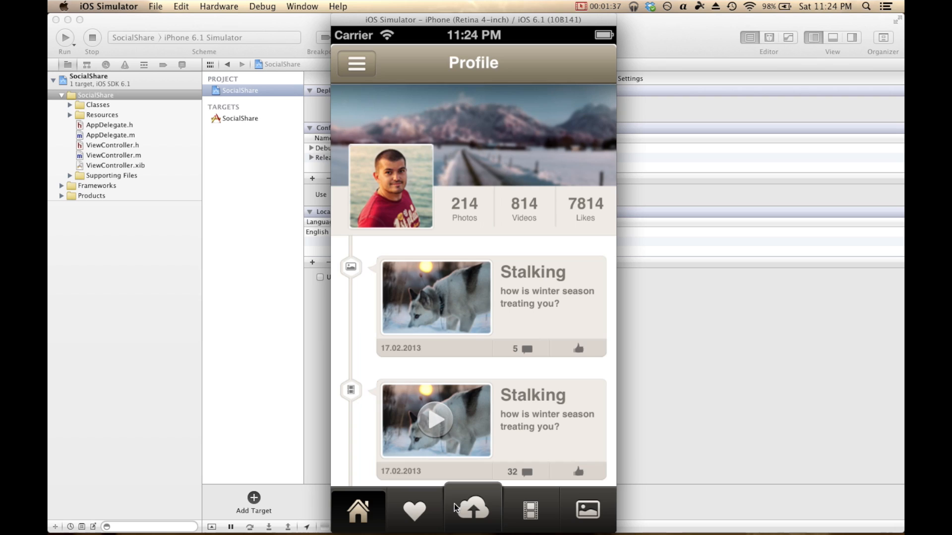
# Step: Switch the running SocialShare app to its empty New Post tab
pyautogui.click(473, 510)
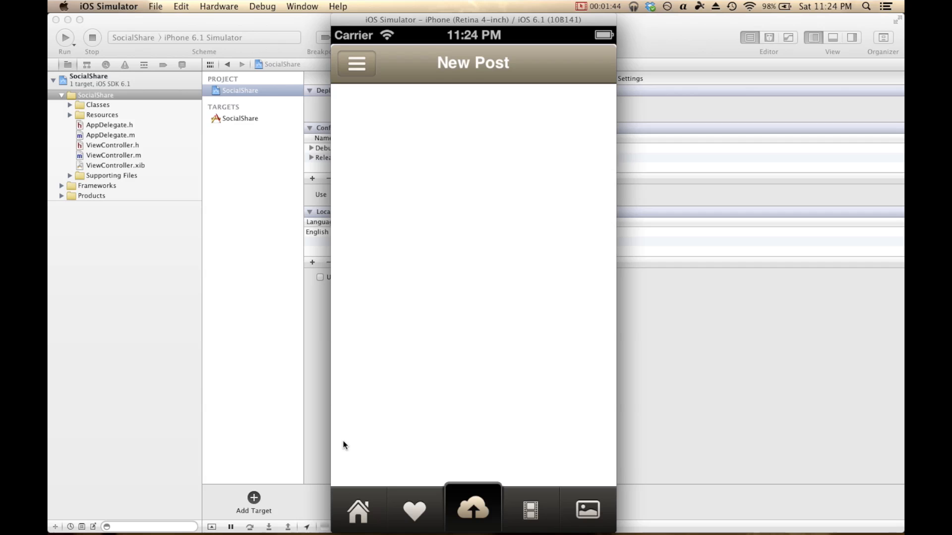
pyautogui.moveTo(538, 209)
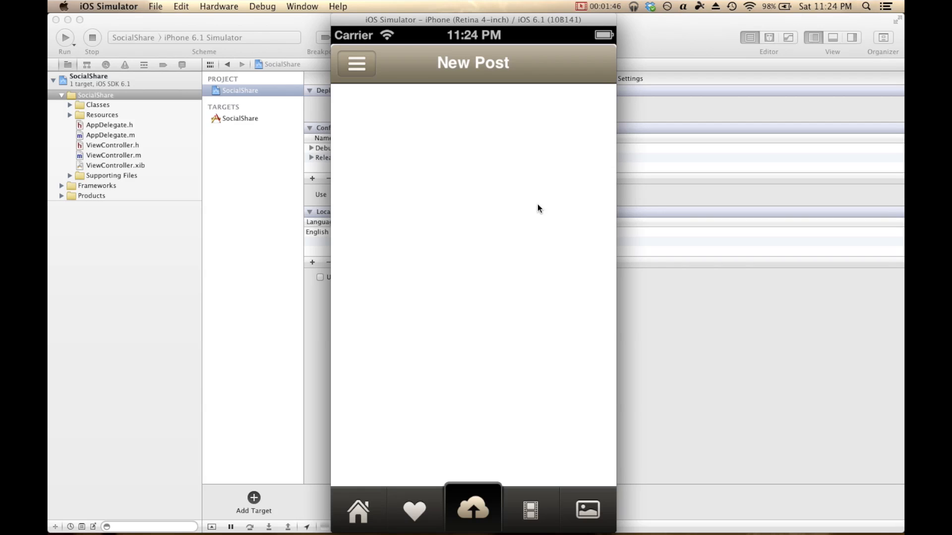
pyautogui.moveTo(537, 173)
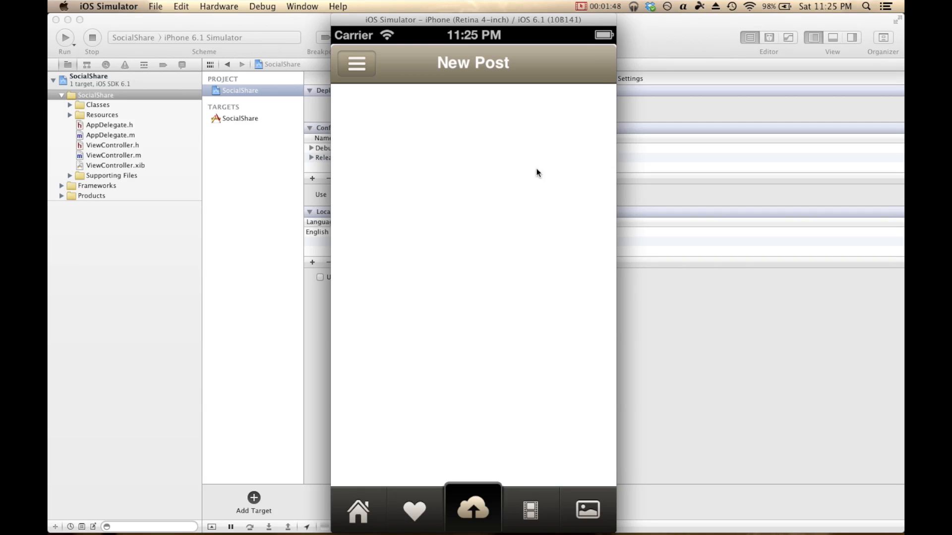
pyautogui.moveTo(514, 199)
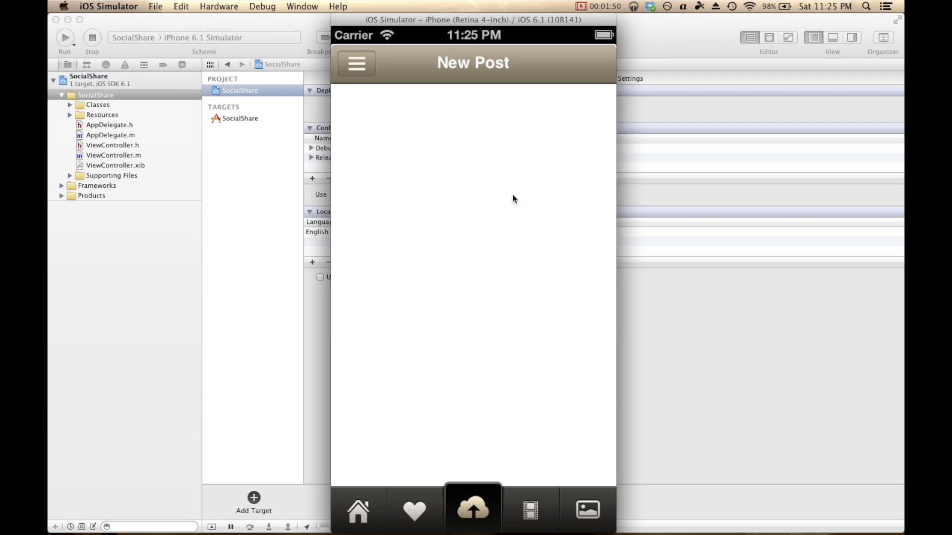
pyautogui.moveTo(552, 196)
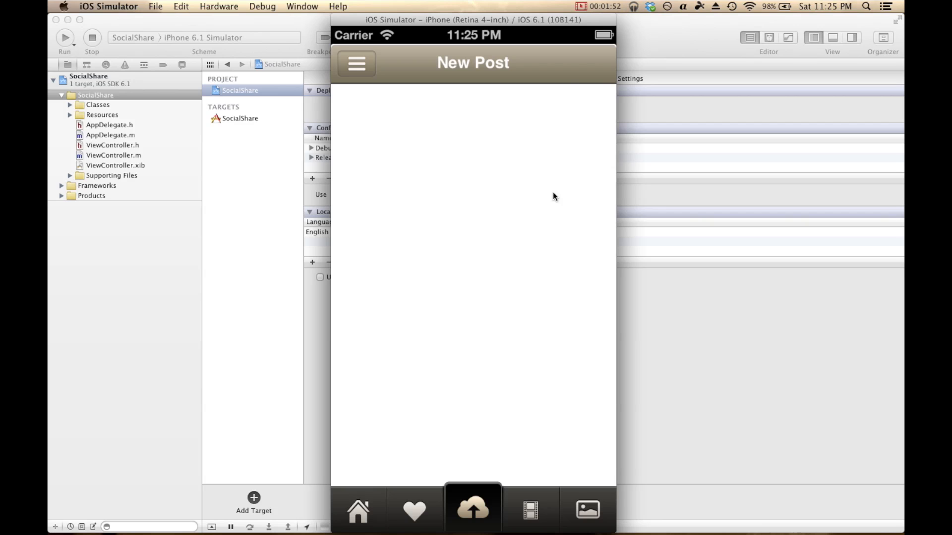
pyautogui.moveTo(575, 64)
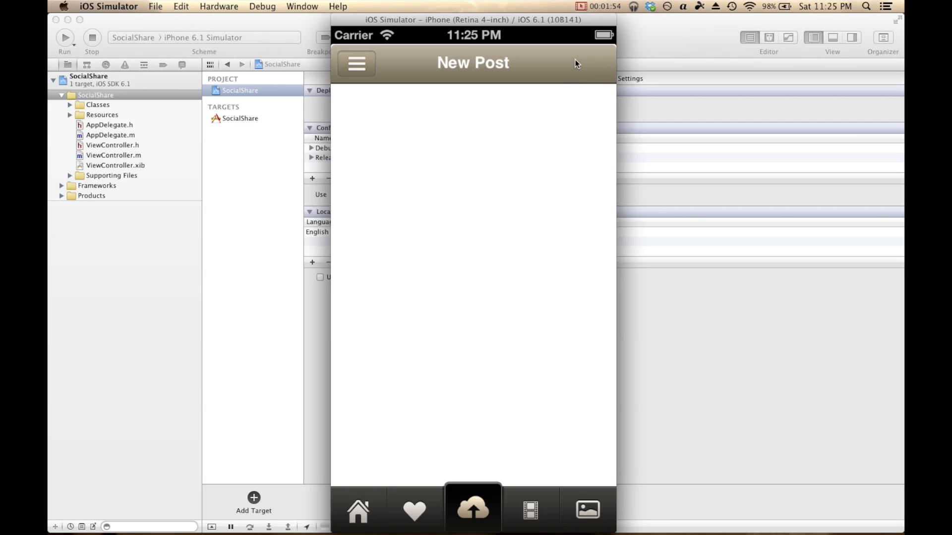
pyautogui.moveTo(476, 168)
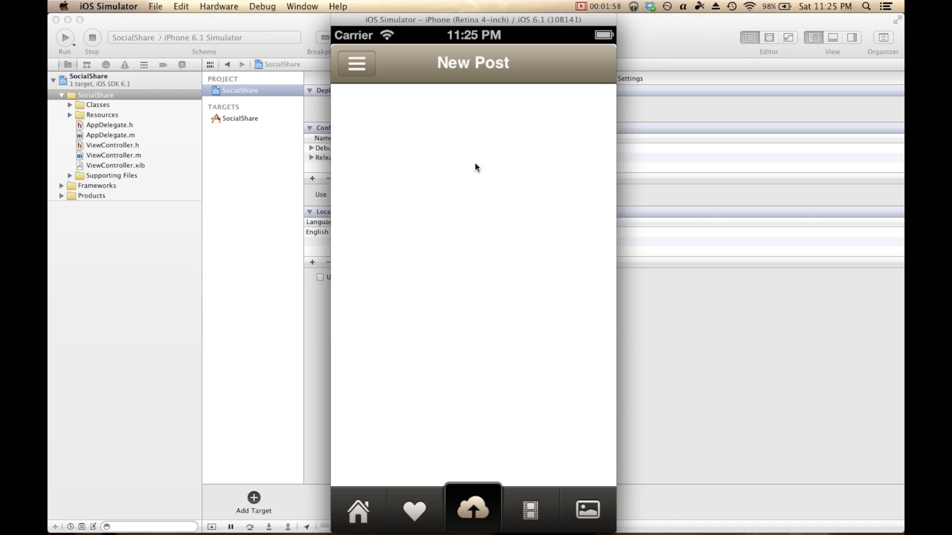
# Step: Tap the New Post tab again in the simulator before returning to Xcode
pyautogui.click(473, 508)
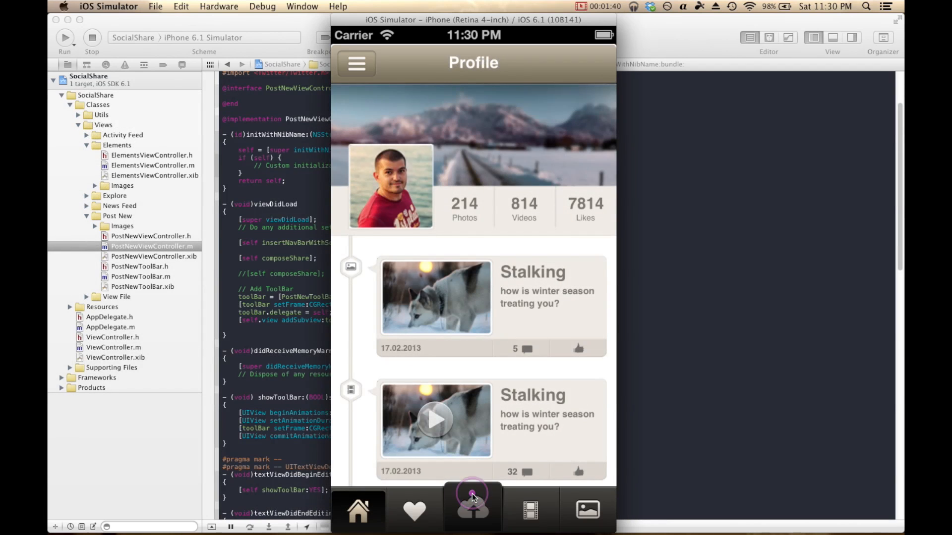
pyautogui.click(473, 509)
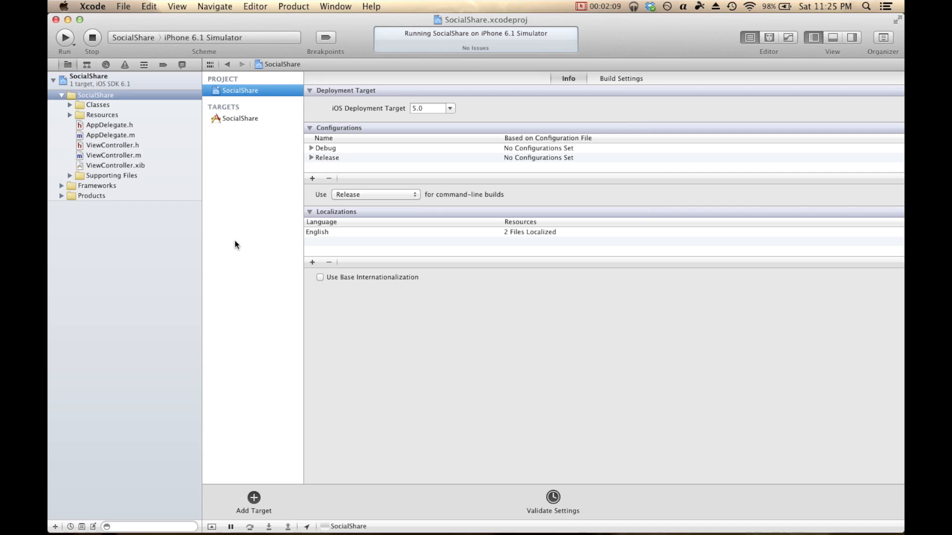
pyautogui.moveTo(197, 219)
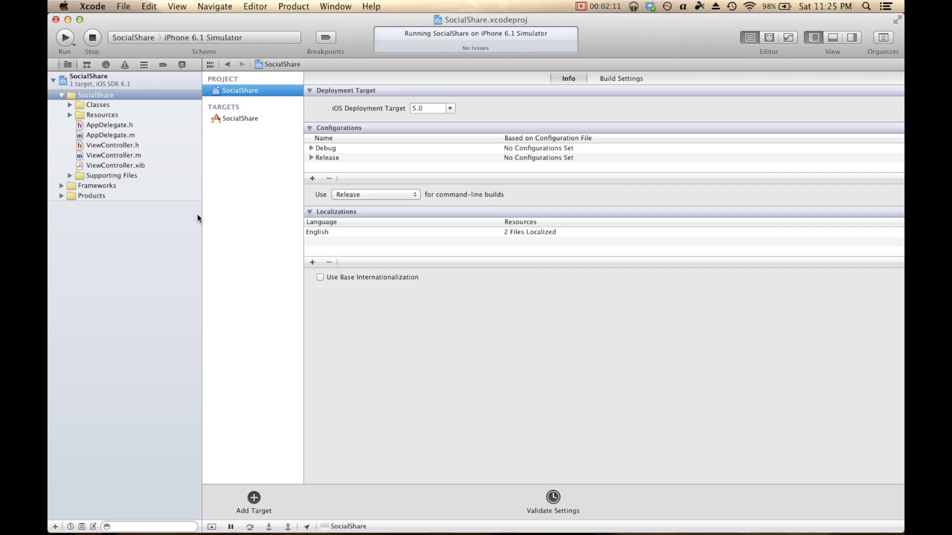
pyautogui.moveTo(176, 226)
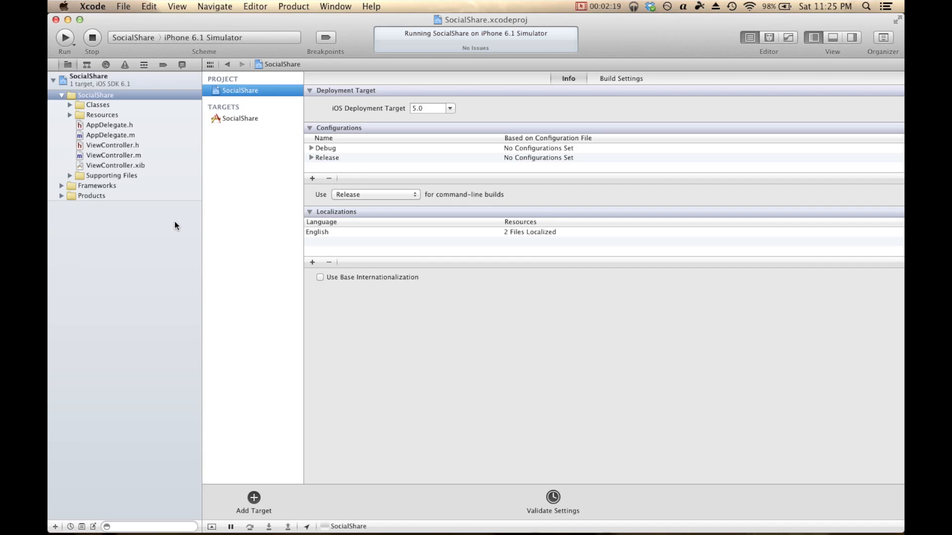
pyautogui.moveTo(188, 223)
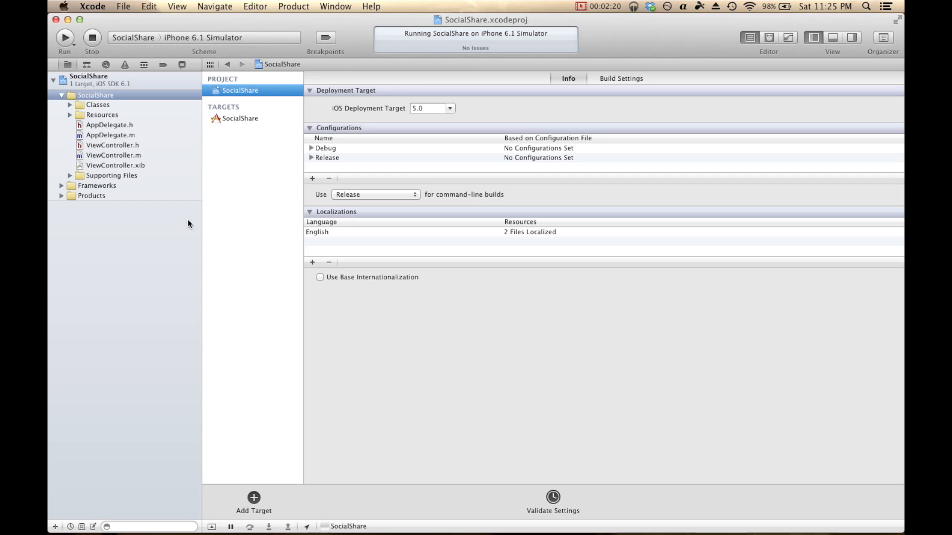
pyautogui.moveTo(88, 200)
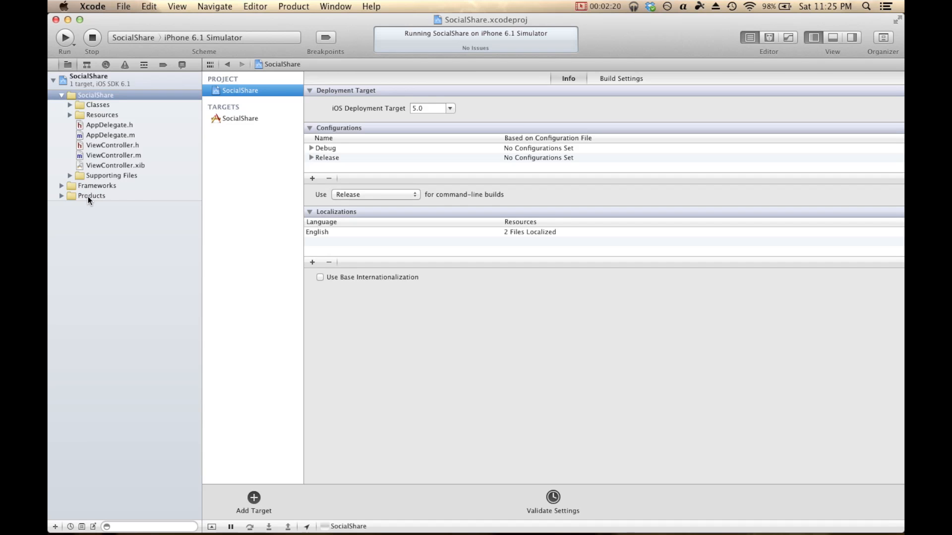
pyautogui.moveTo(212, 131)
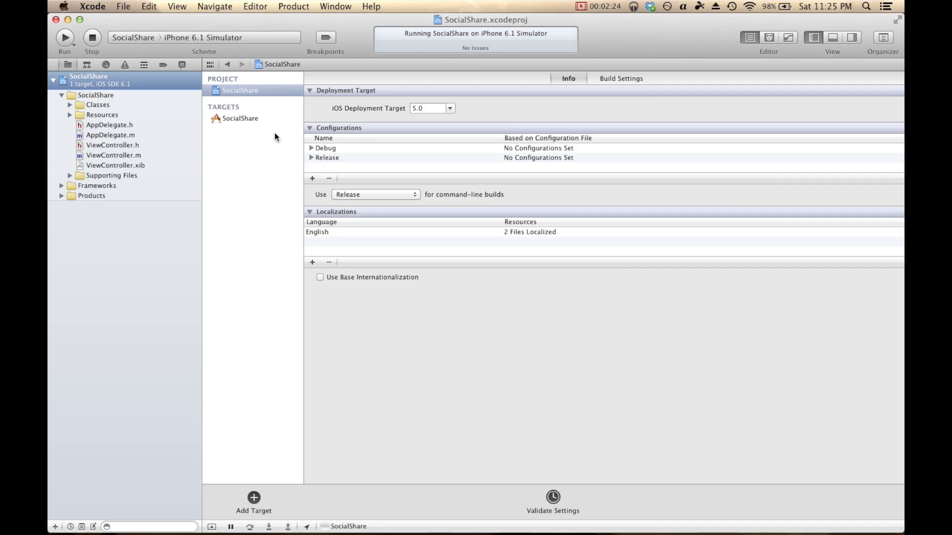
# Step: Link Twitter.framework to the SocialShare target via Build Phases, searching 'twitter'
pyautogui.click(240, 118)
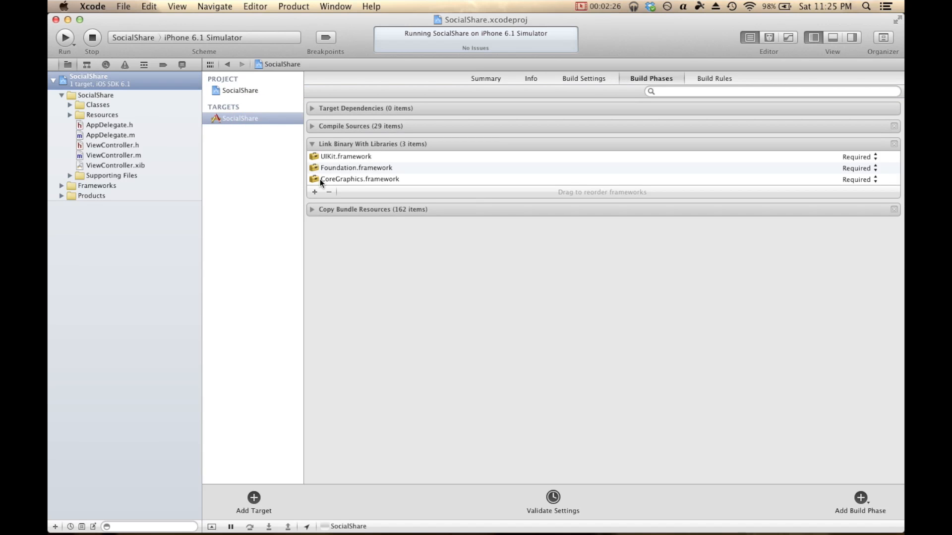
pyautogui.moveTo(442, 151)
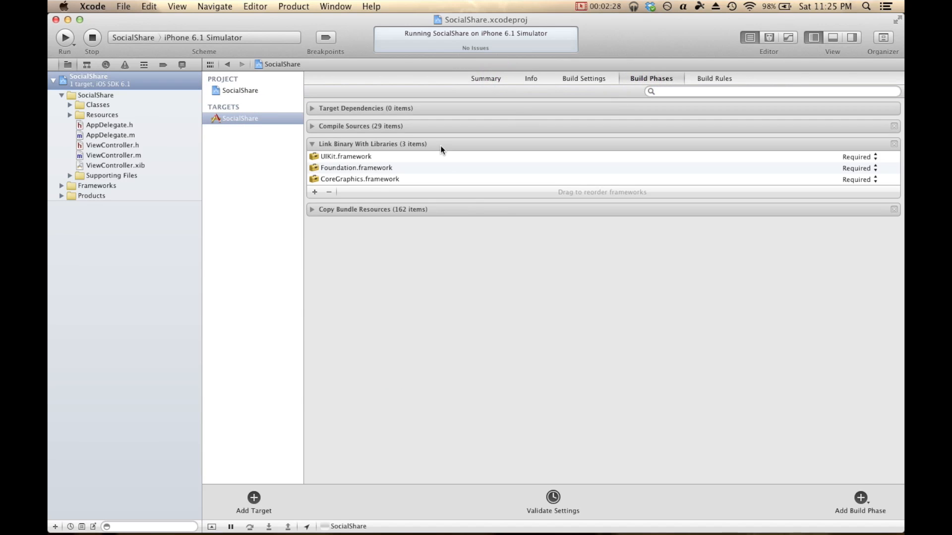
pyautogui.click(315, 192)
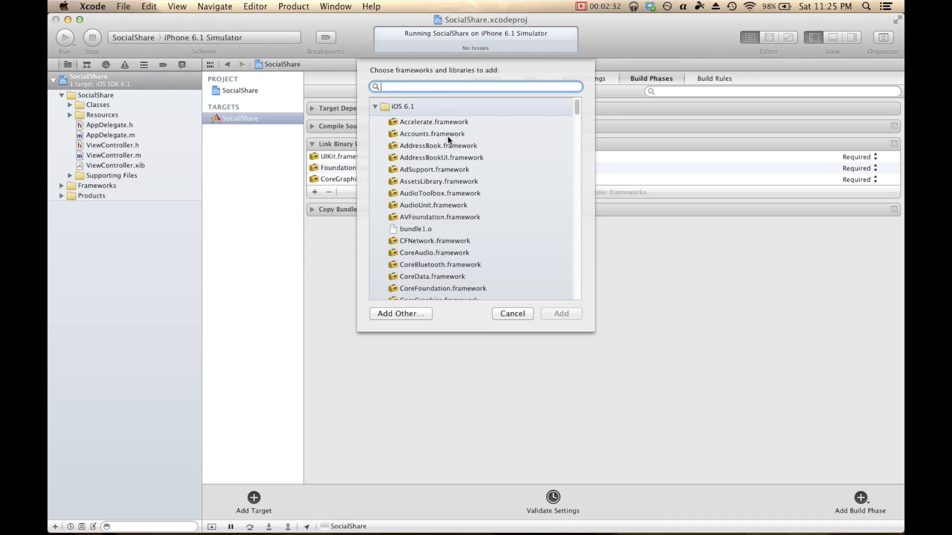
pyautogui.write('twitter')
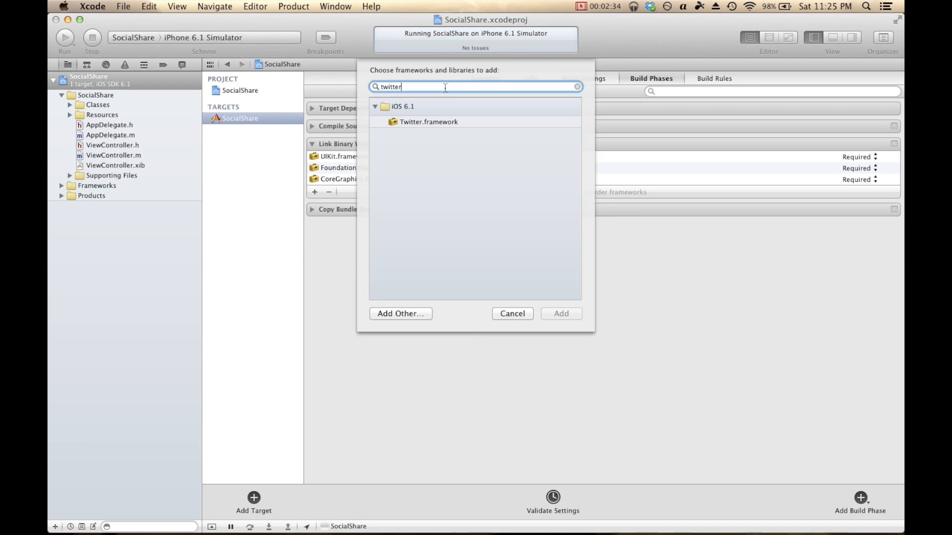
pyautogui.click(511, 313)
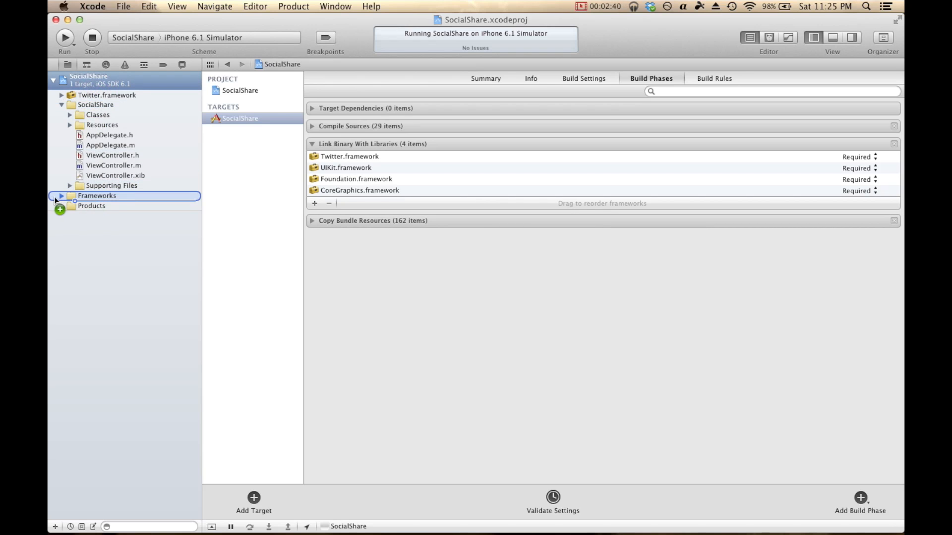
# Step: Move Twitter.framework into the Frameworks group in the navigator
pyautogui.click(485, 78)
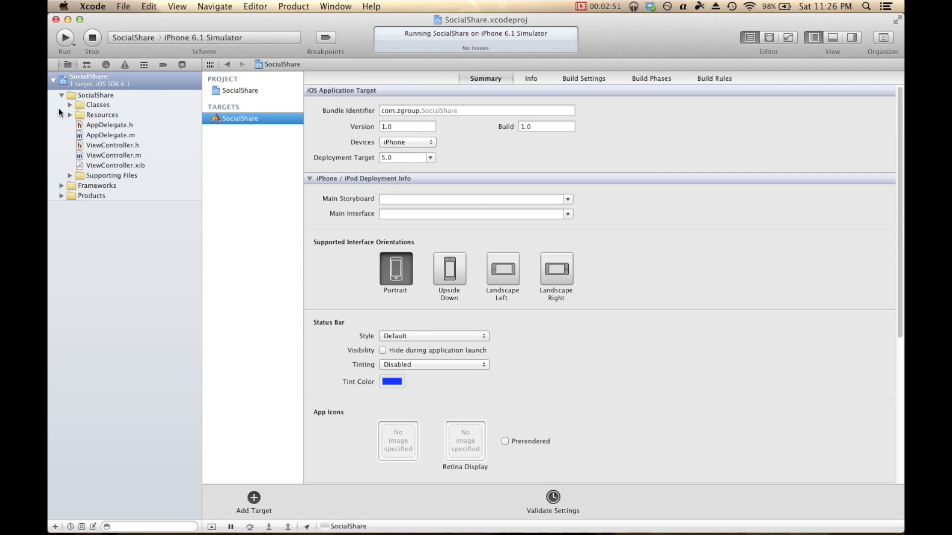
# Step: Expand Classes > Views > Post New and open PostNewViewController.xib's empty layout
pyautogui.click(98, 104)
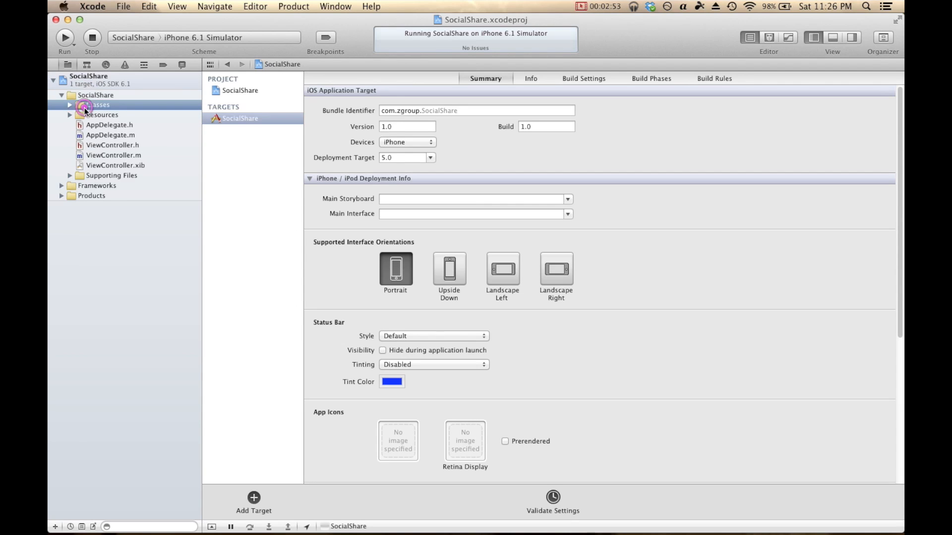
pyautogui.click(69, 104)
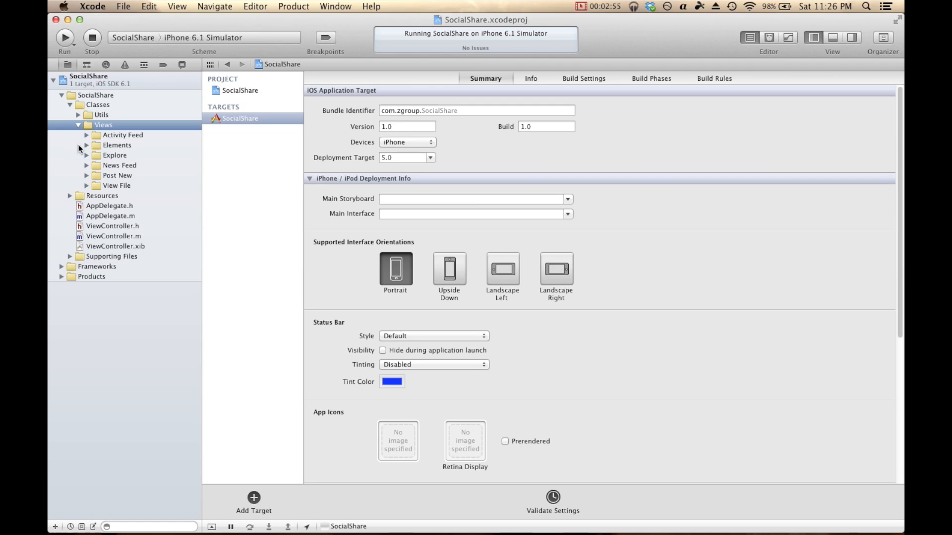
pyautogui.click(88, 176)
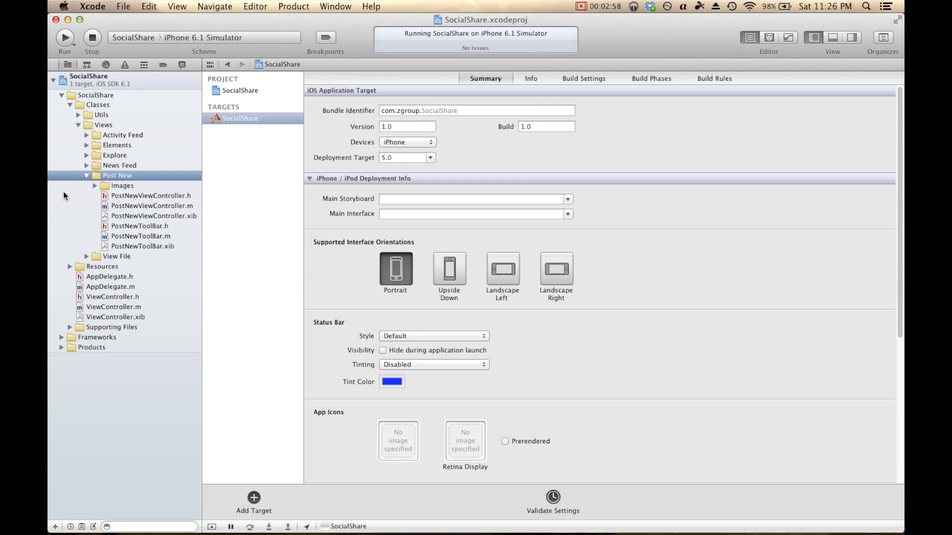
pyautogui.click(154, 216)
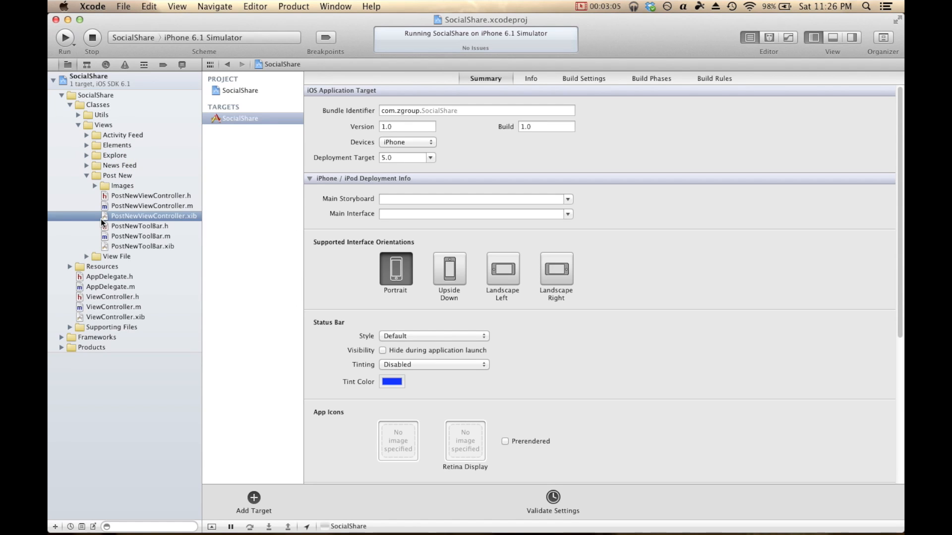
pyautogui.doubleClick(155, 215)
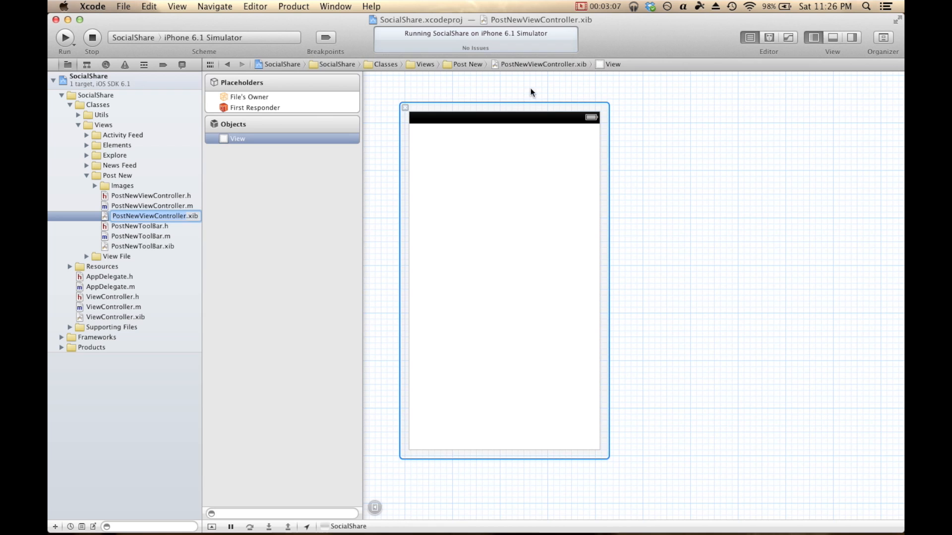
pyautogui.click(441, 344)
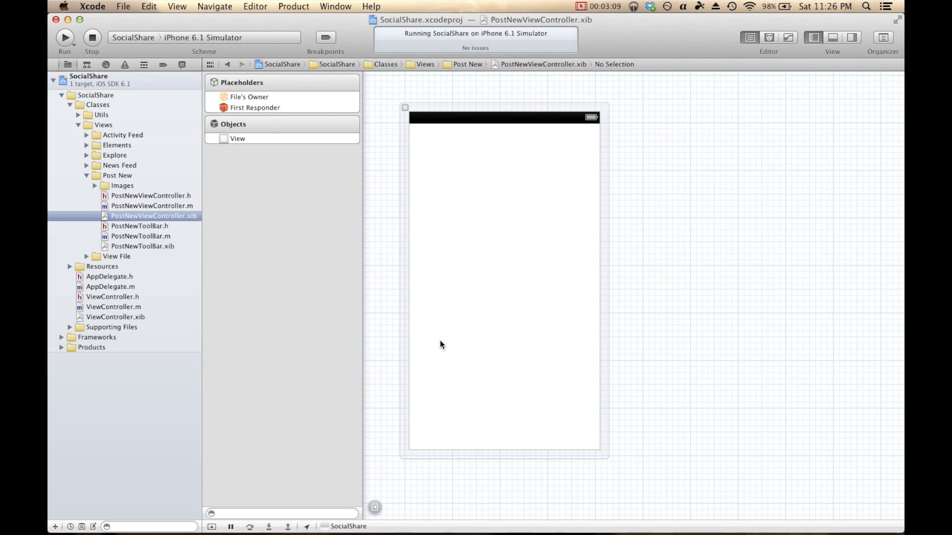
# Step: Show the Utilities pane and open ElementsViewController.xib with its Share this video button
pyautogui.click(851, 37)
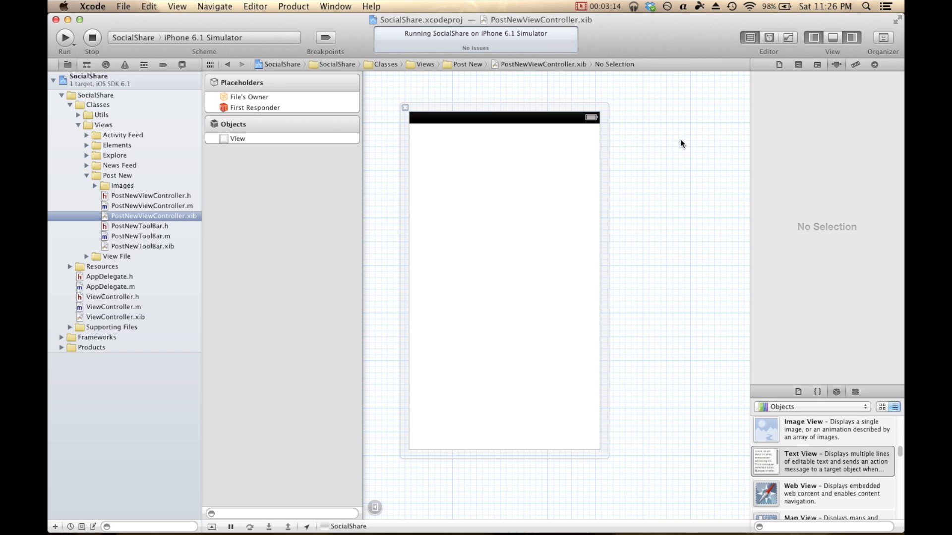
pyautogui.moveTo(840, 153)
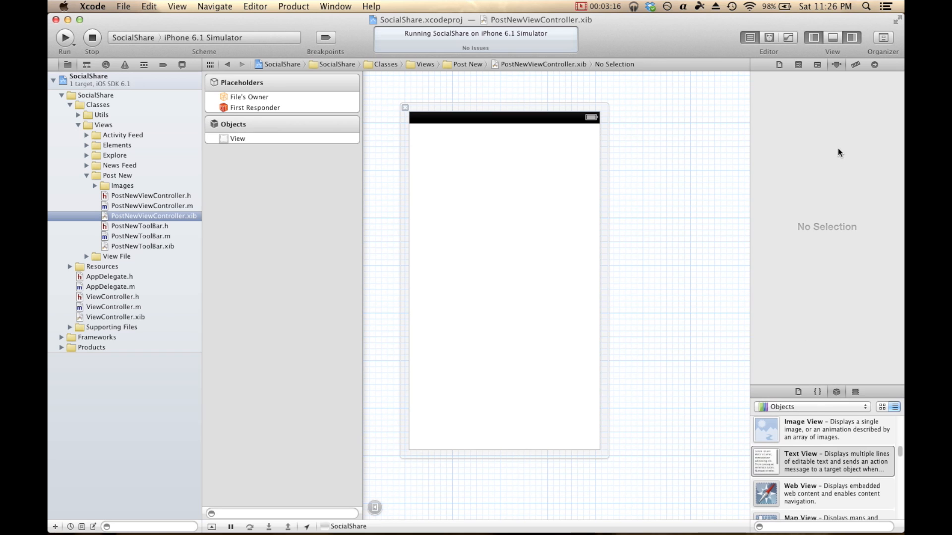
pyautogui.moveTo(469, 329)
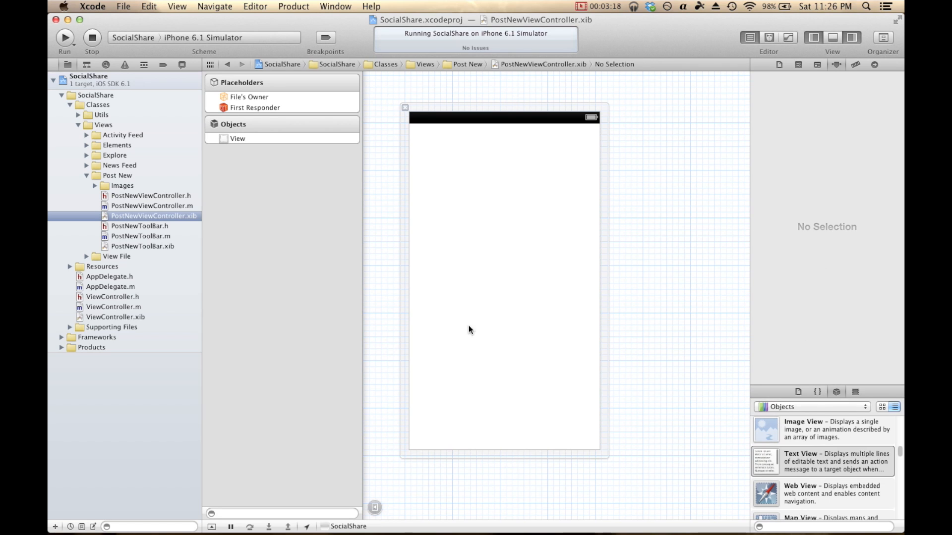
pyautogui.moveTo(255, 199)
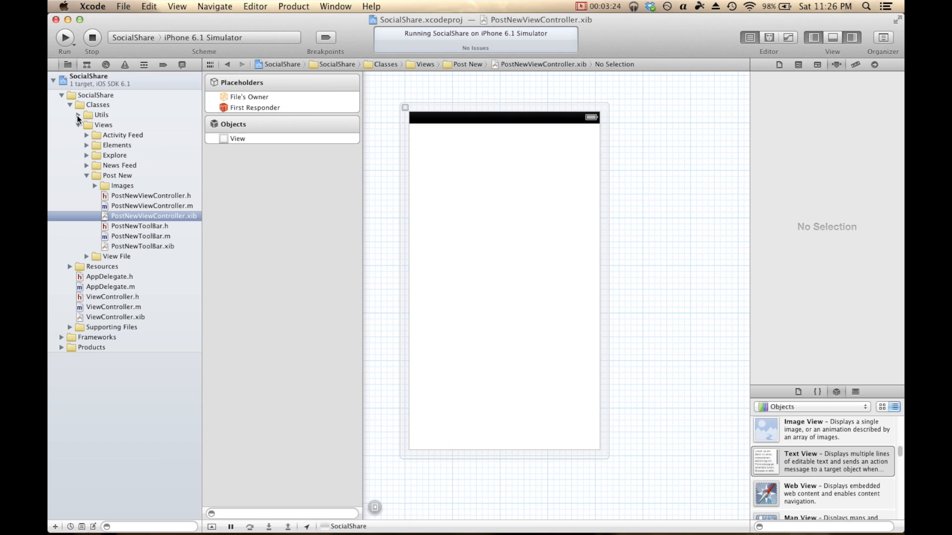
pyautogui.click(77, 115)
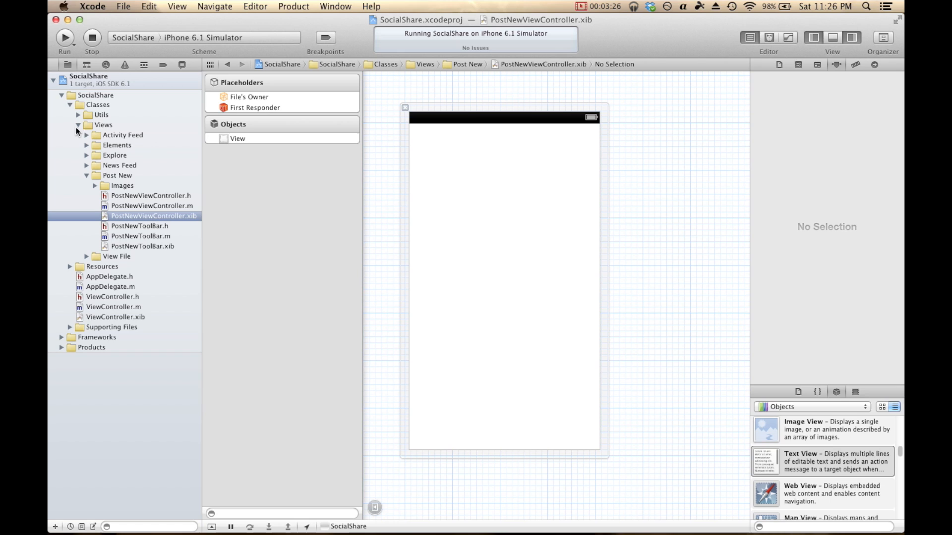
pyautogui.moveTo(69, 156)
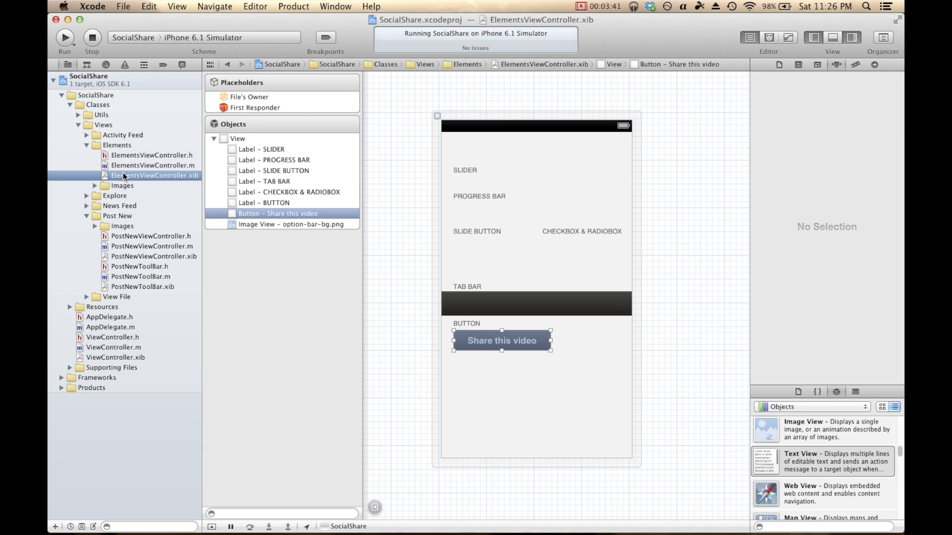
# Step: Copy the Share this video button into the New Post view as the New Tweet button
pyautogui.click(502, 340)
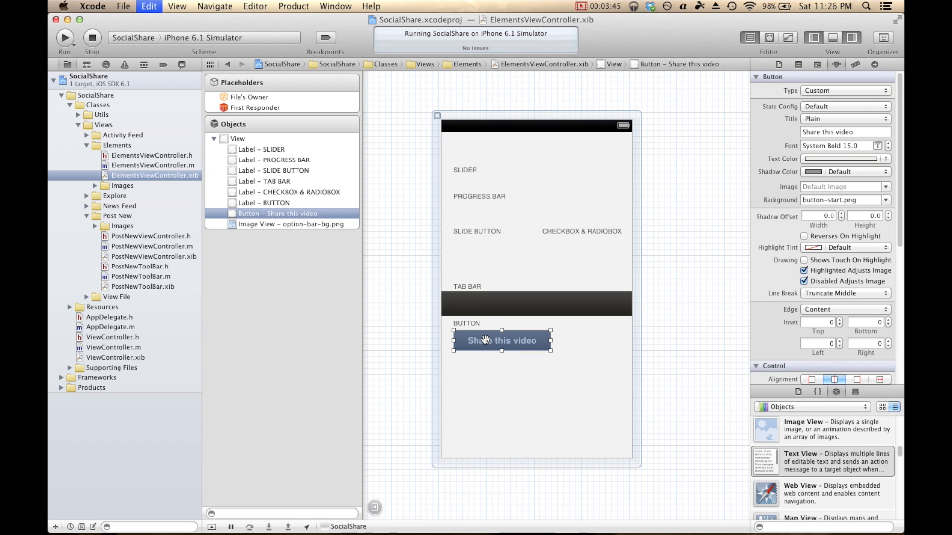
pyautogui.click(155, 255)
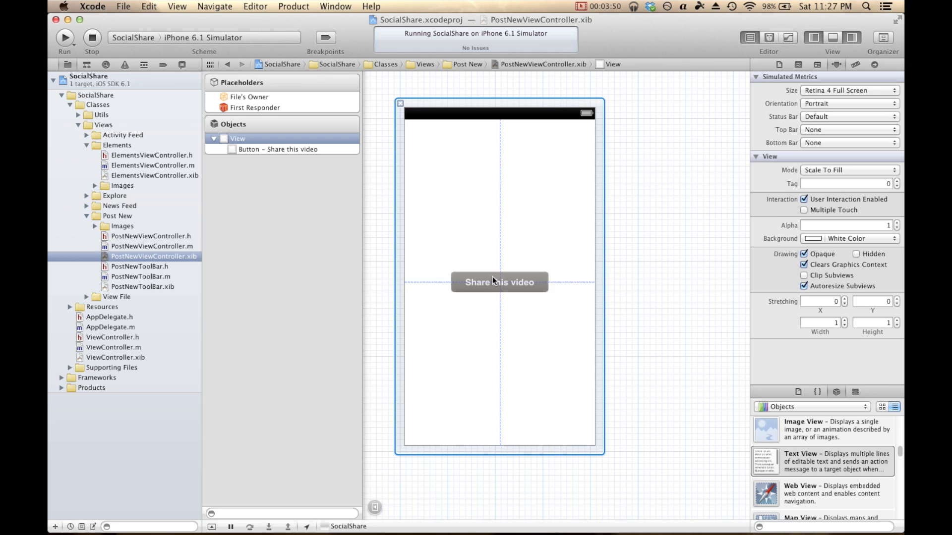
pyautogui.click(499, 283)
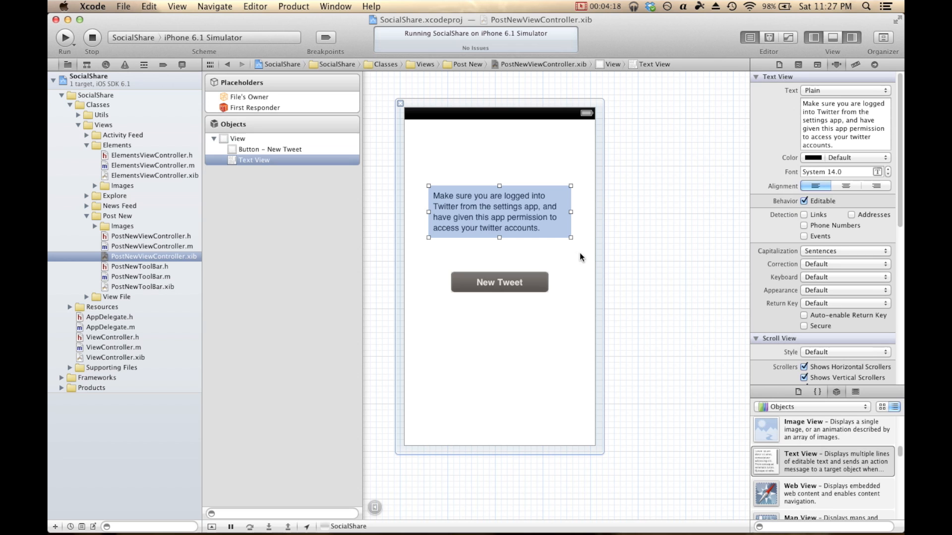
# Step: Center-align the Twitter instructions text and show the controller header alongside
pyautogui.click(846, 185)
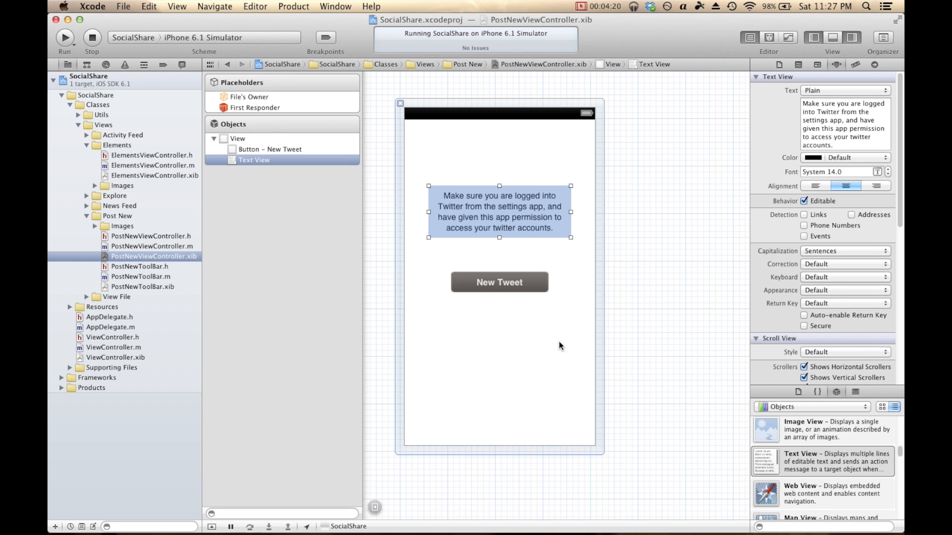
pyautogui.click(237, 139)
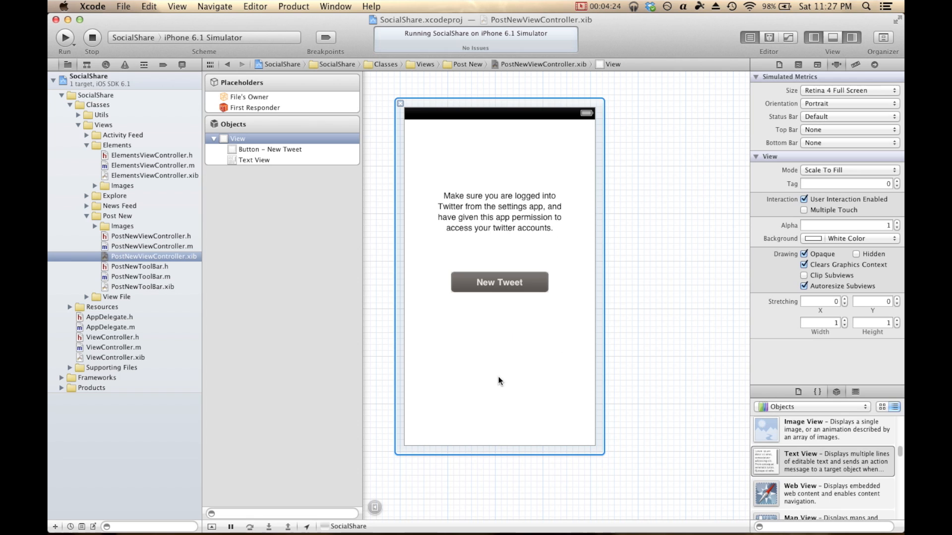
pyautogui.moveTo(470, 229)
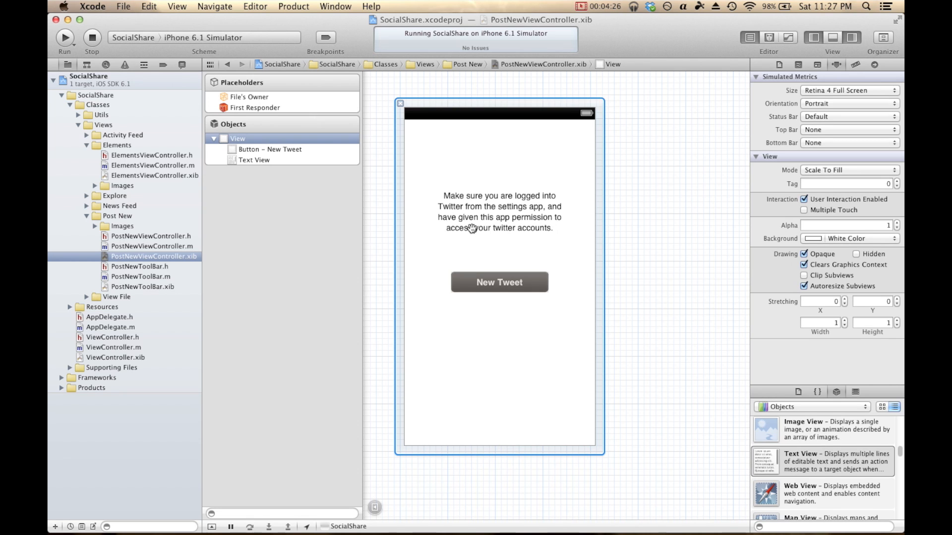
pyautogui.moveTo(477, 304)
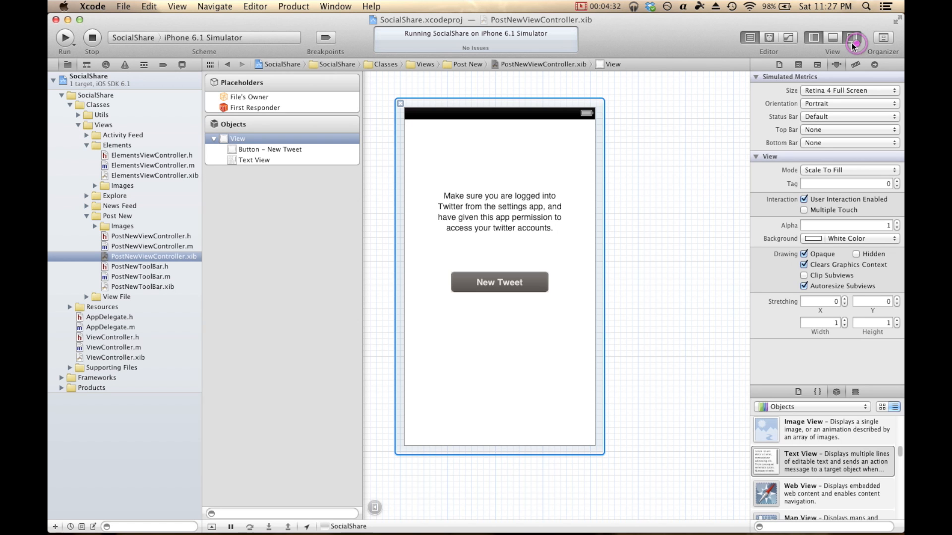
pyautogui.click(769, 37)
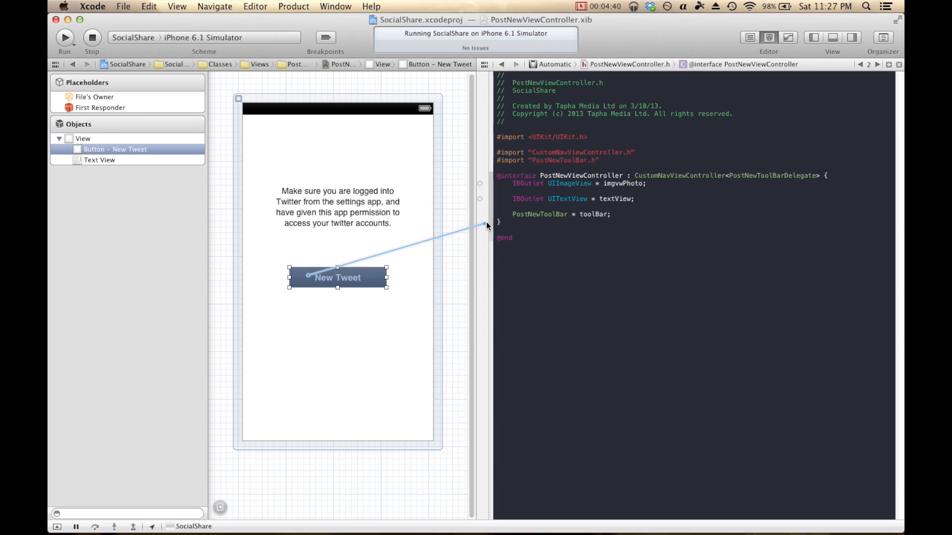
# Step: Connect the New Tweet button as a composeNewTweet action in PostNewViewController.h
pyautogui.click(414, 200)
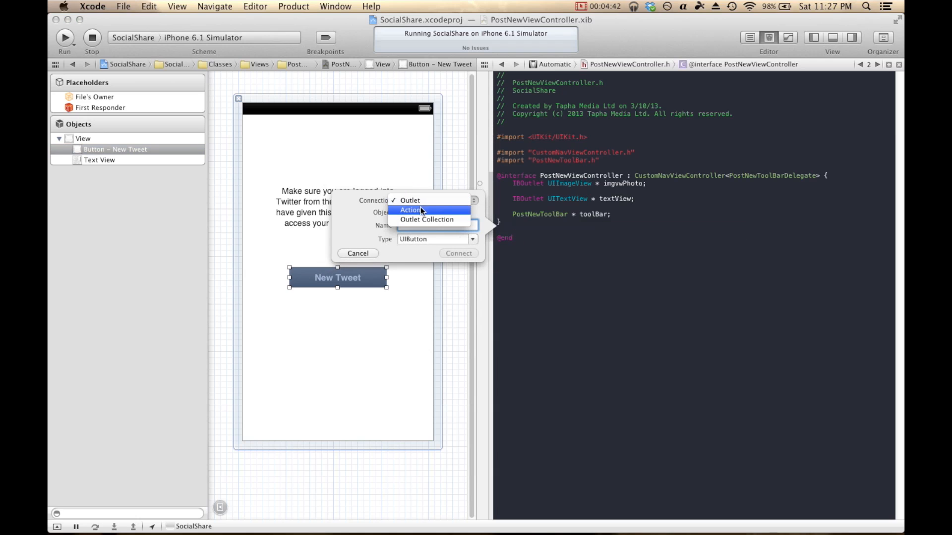
pyautogui.click(410, 209)
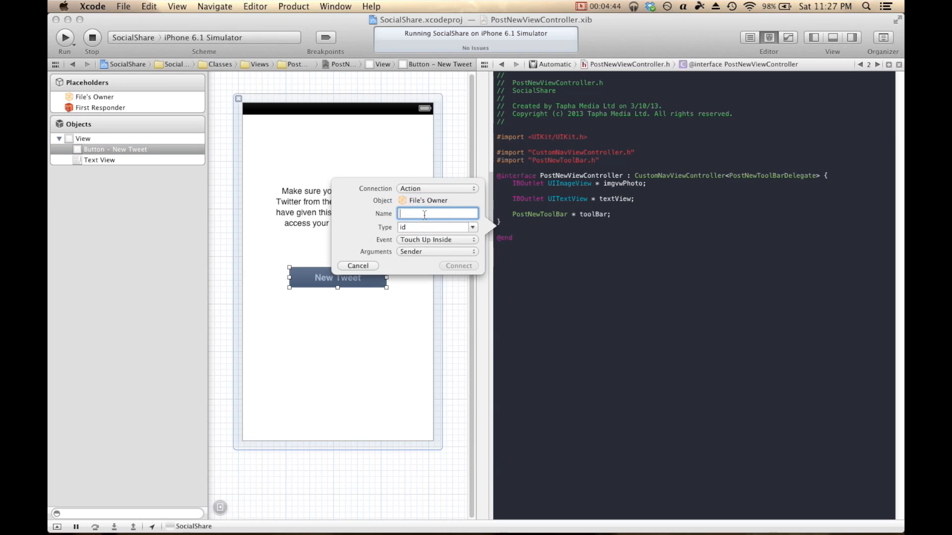
pyautogui.click(458, 266)
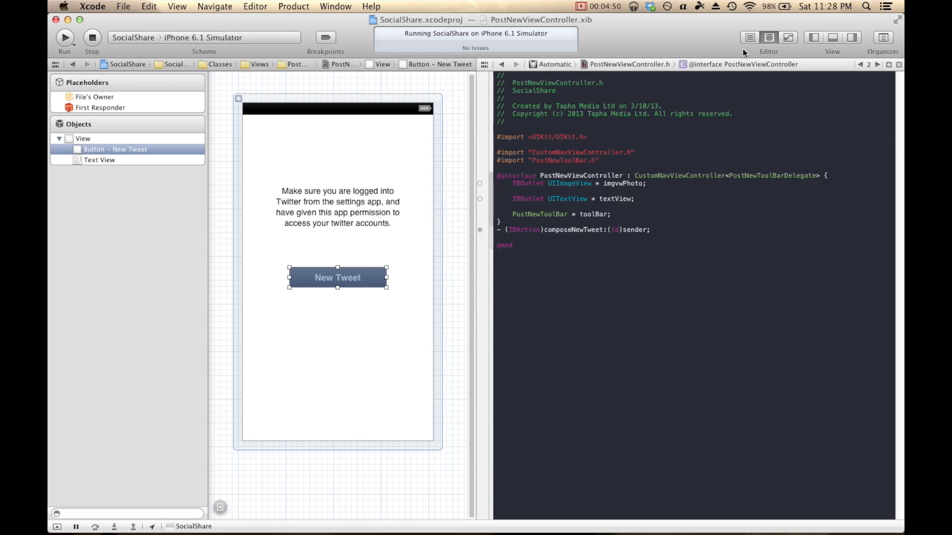
pyautogui.click(813, 36)
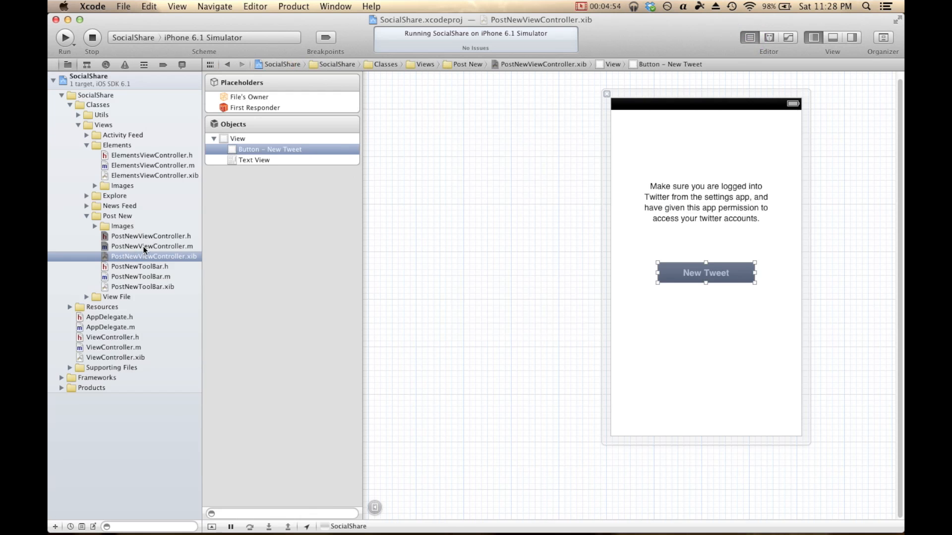
# Step: Switch to PostNewViewController.m and place the cursor below the navbar button methods
pyautogui.click(152, 245)
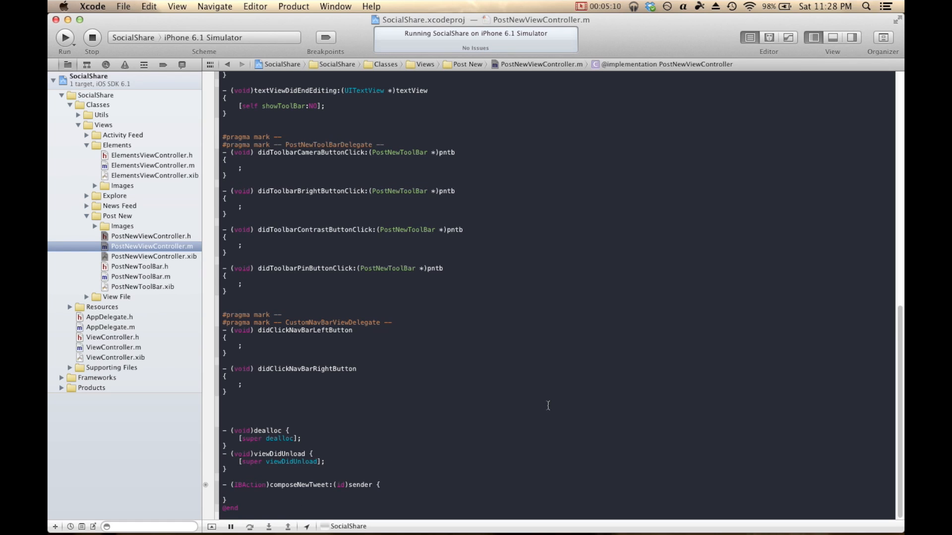
pyautogui.click(223, 406)
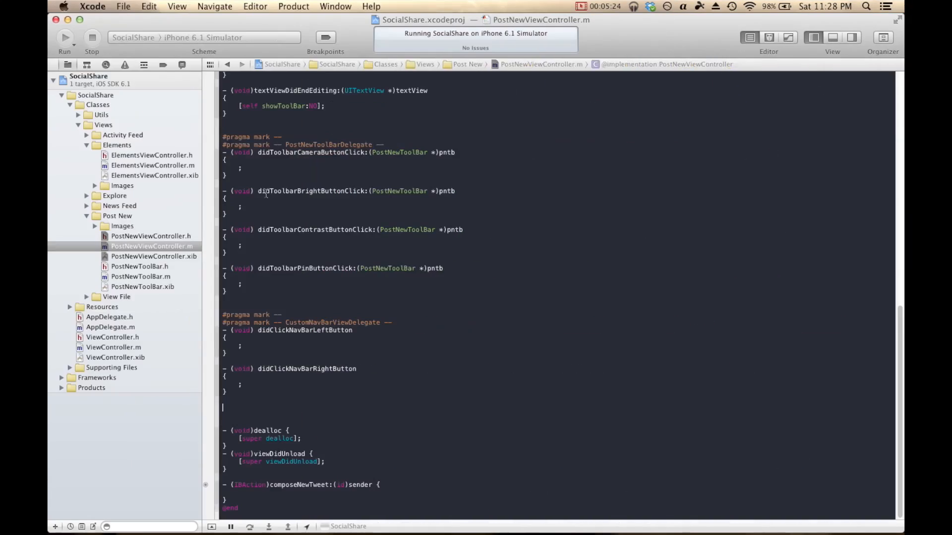
# Step: Paste a composeShare method presenting a TWTweetComposeViewController with initial text and a result alert
pyautogui.scroll(-3)
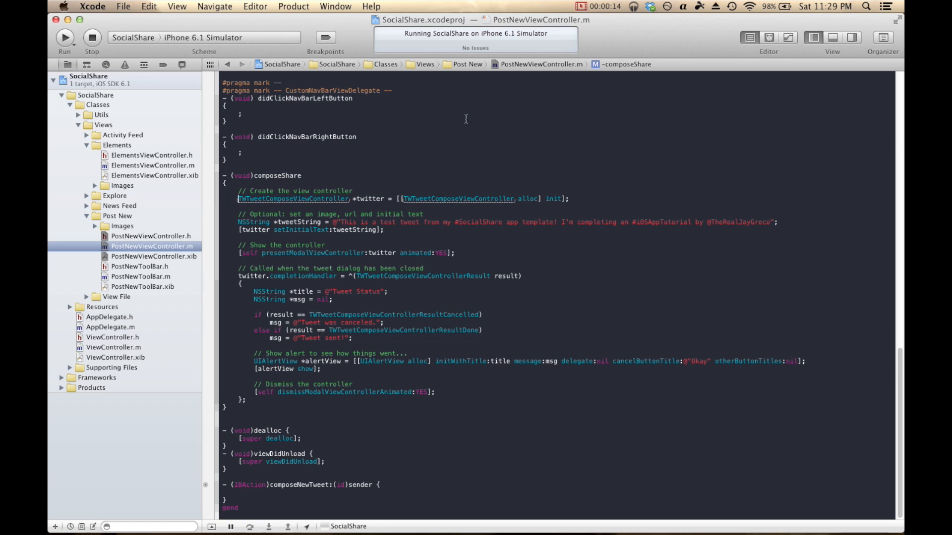
pyautogui.moveTo(256, 202)
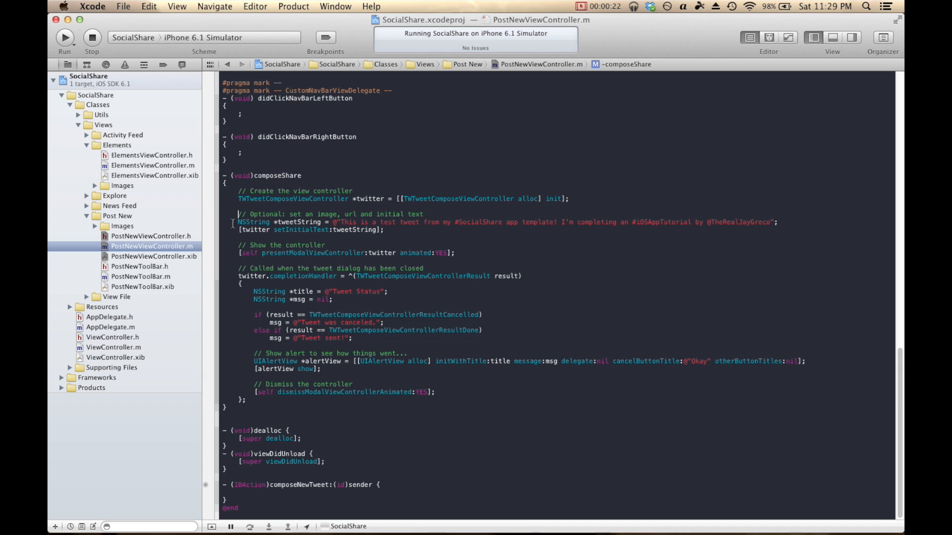
pyautogui.moveTo(586, 221)
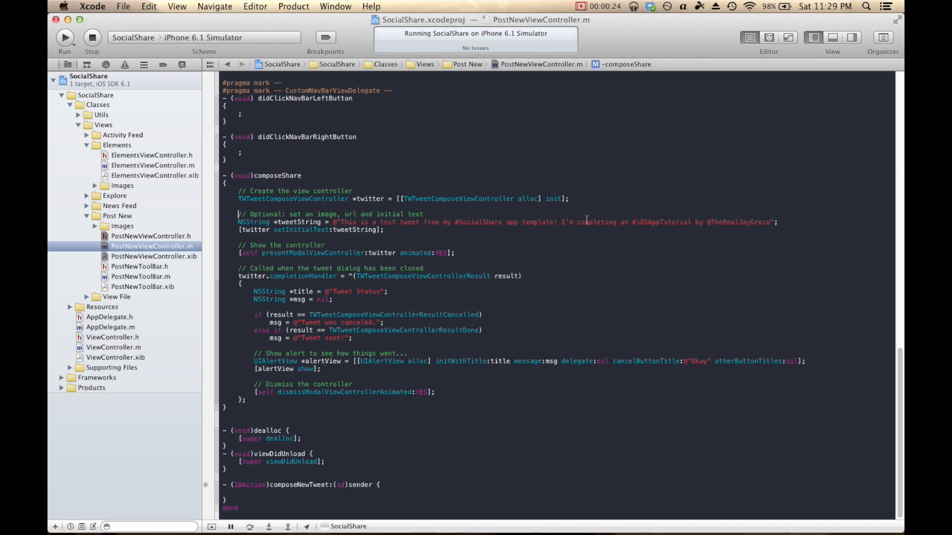
pyautogui.doubleClick(310, 253)
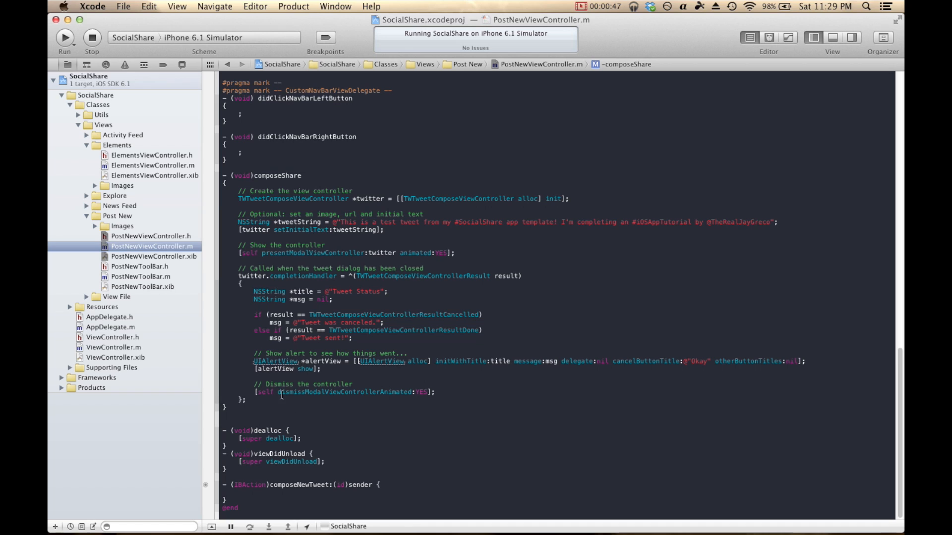
pyautogui.moveTo(299, 369)
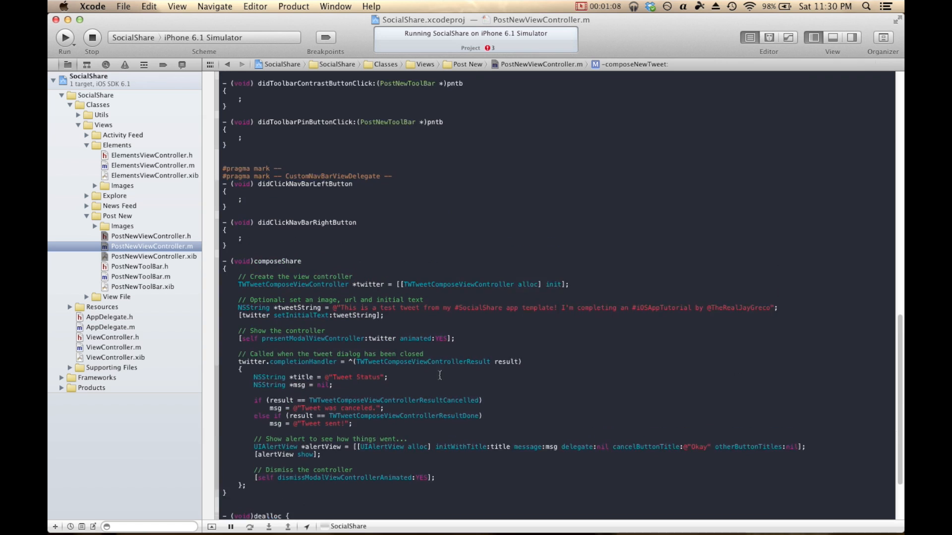
# Step: Add [self composeShare]; in viewDidLoad after insertNavBarWithScreenName and run the app
pyautogui.scroll(3)
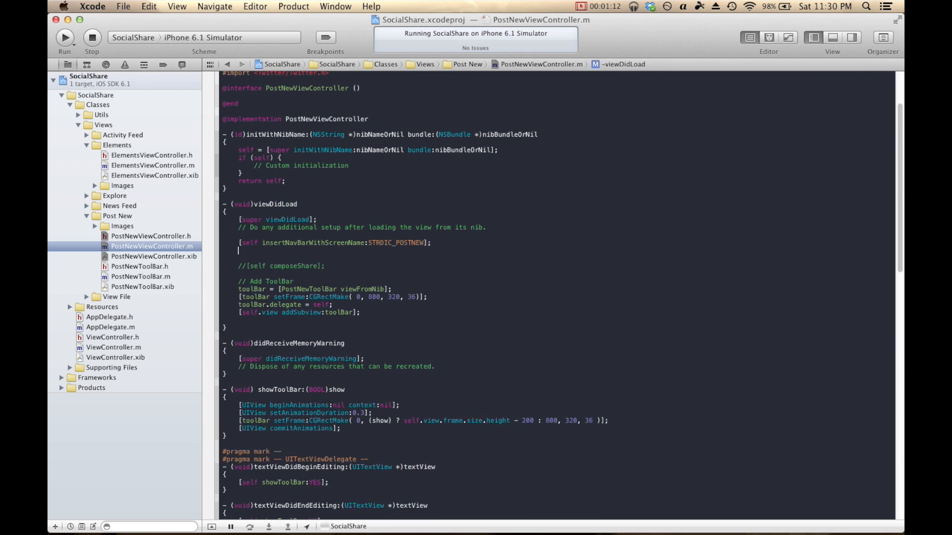
pyautogui.write('[self composeShare]')
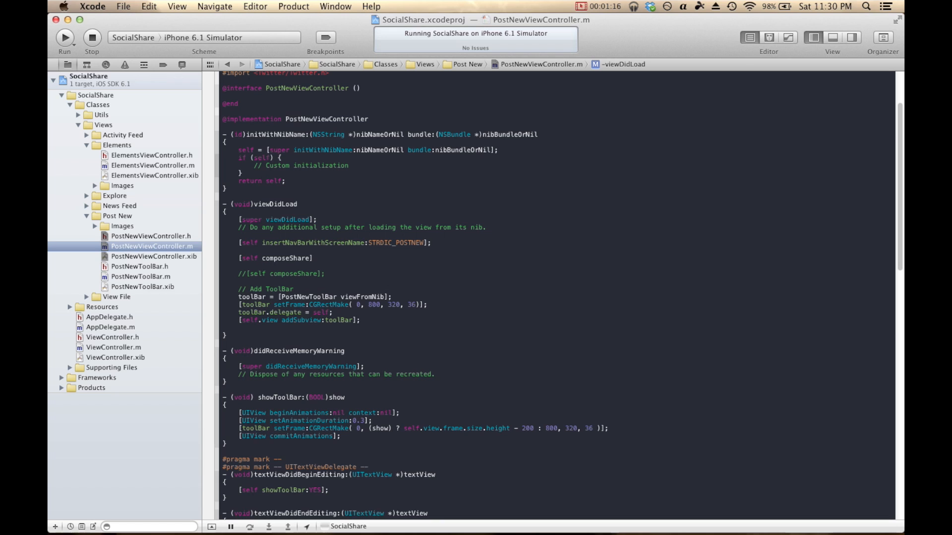
pyautogui.click(272, 180)
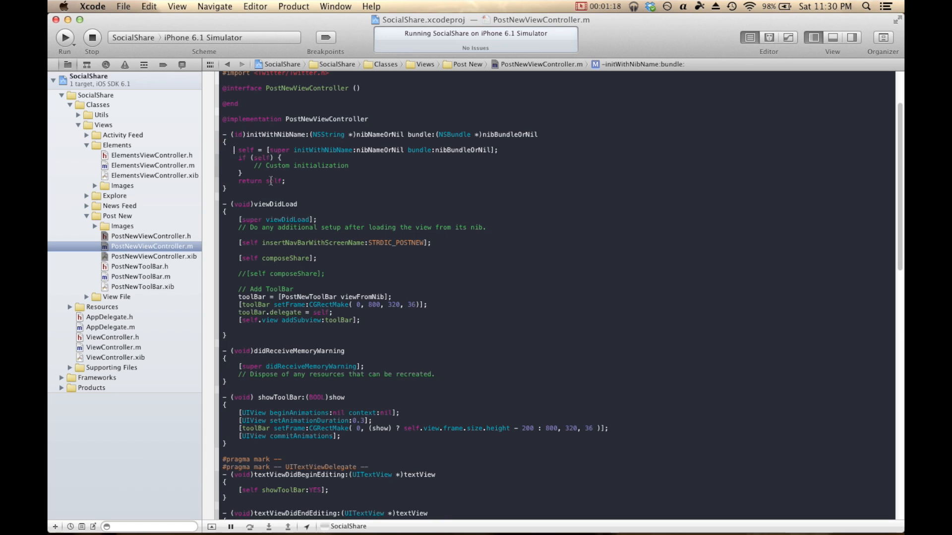
pyautogui.moveTo(532, 348)
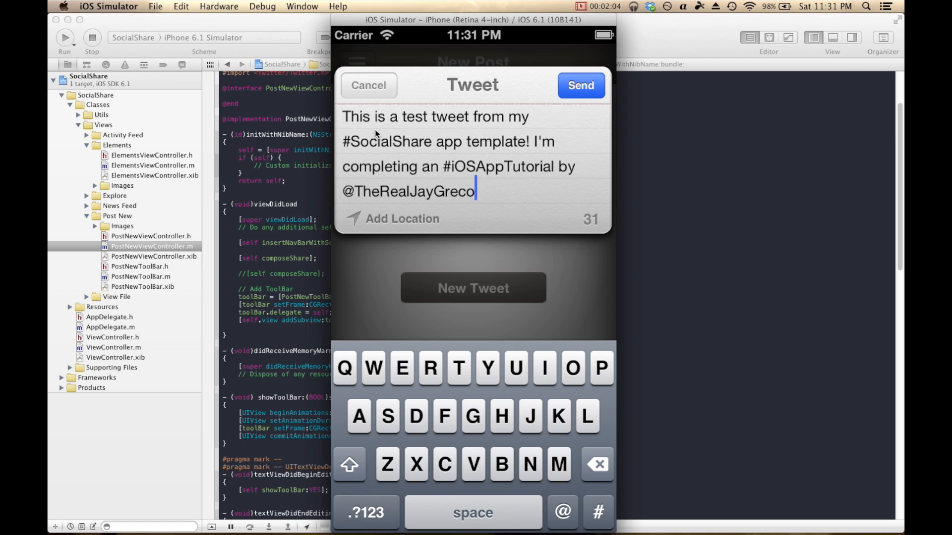
pyautogui.moveTo(402, 154)
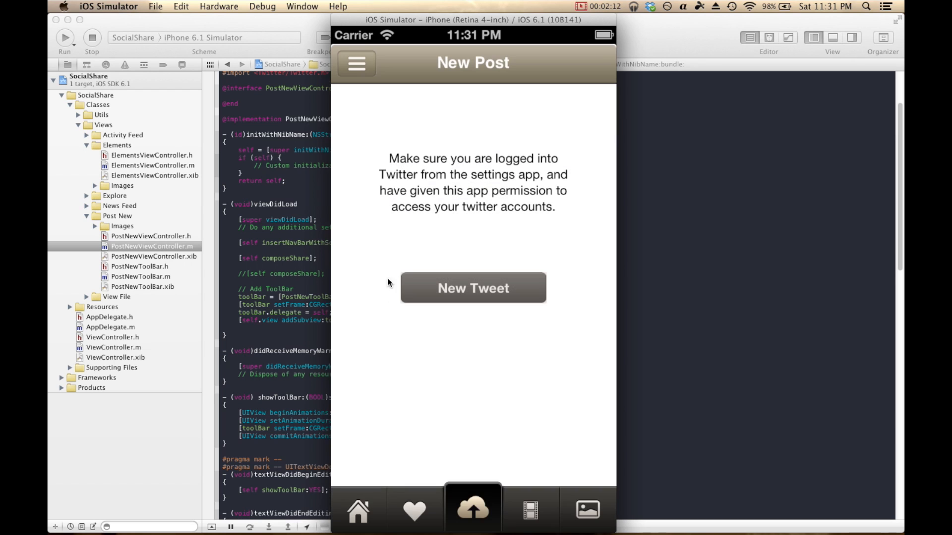
pyautogui.moveTo(417, 191)
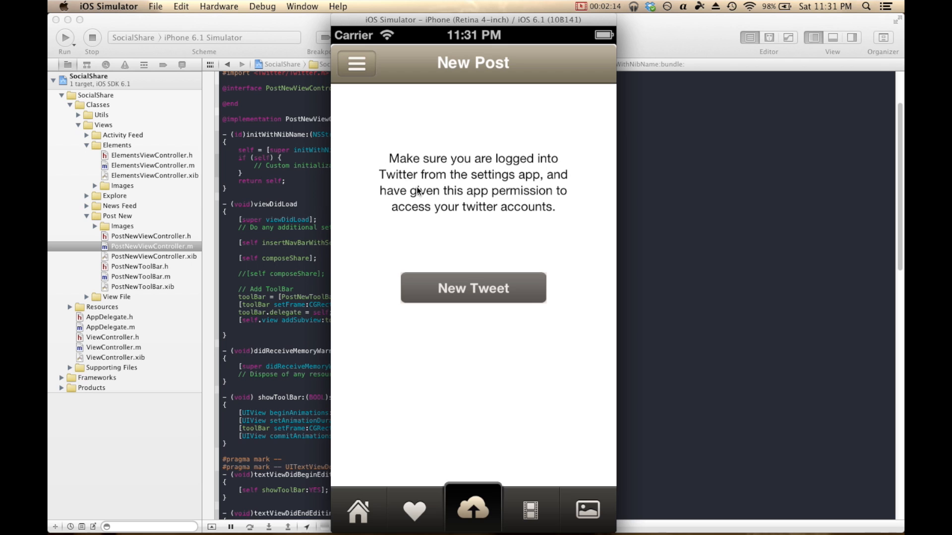
# Step: In the Simulator, dismiss the prefilled tweet sheet with Cancel and tap the instructions text view
pyautogui.click(472, 288)
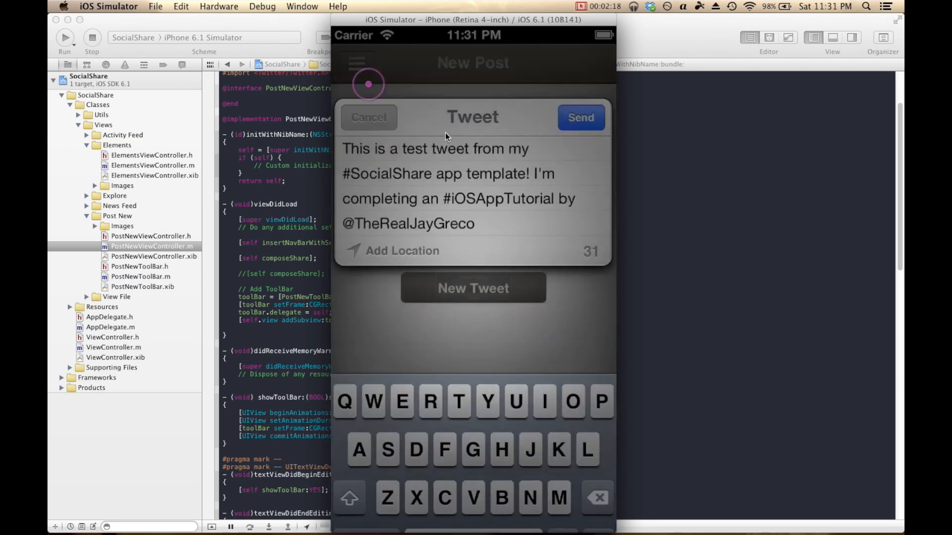
pyautogui.click(368, 117)
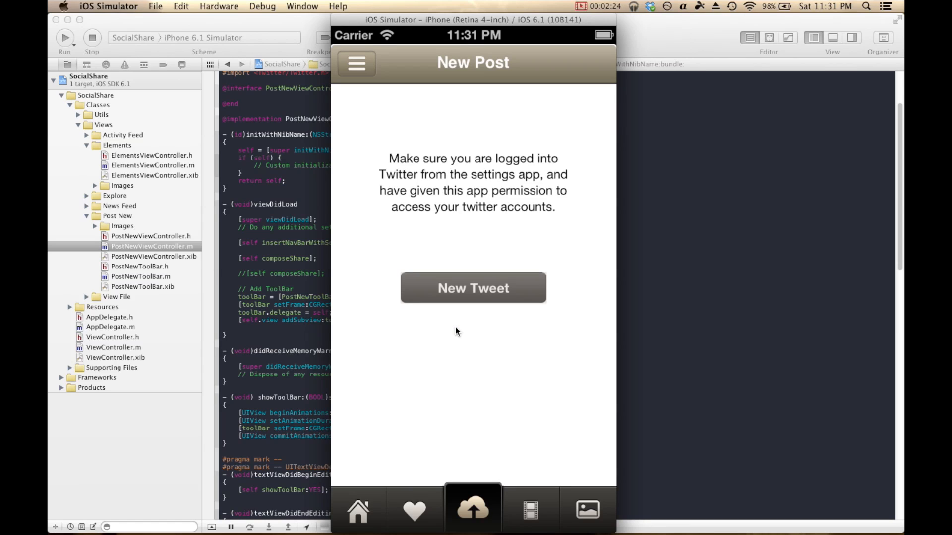
pyautogui.click(440, 140)
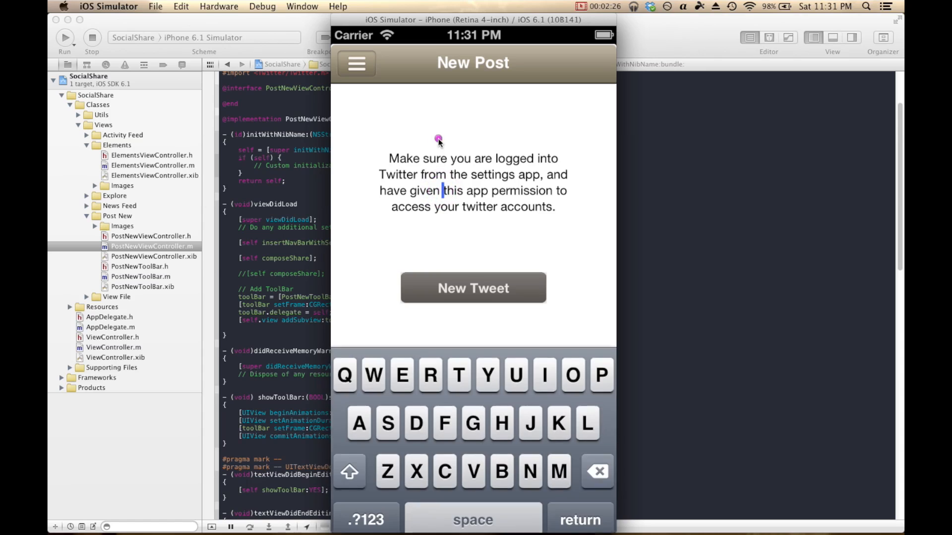